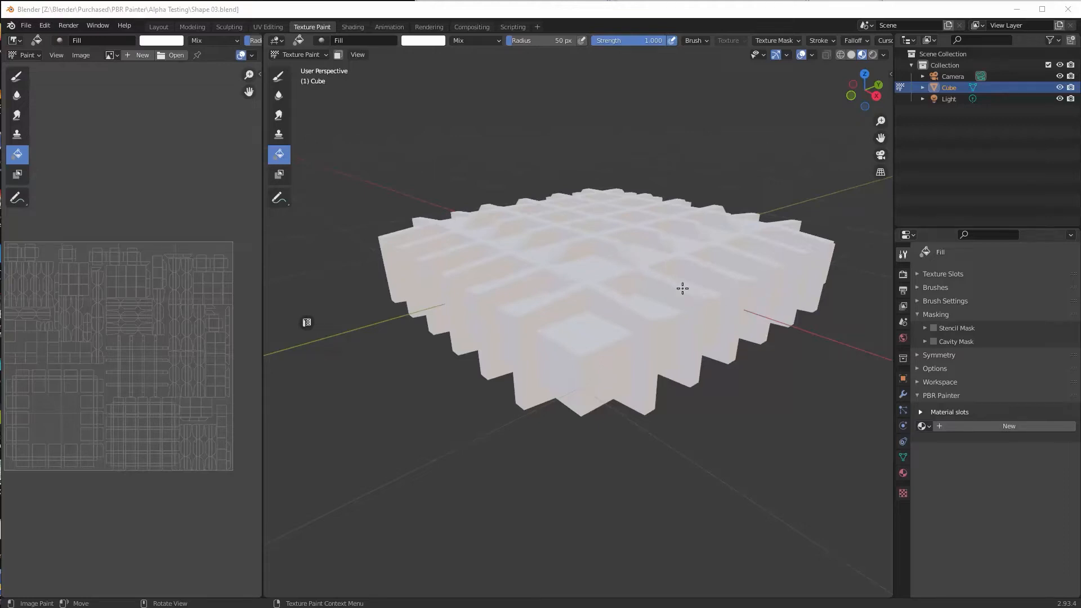
{"action": "mouse_move", "coordinate": [648, 304]}
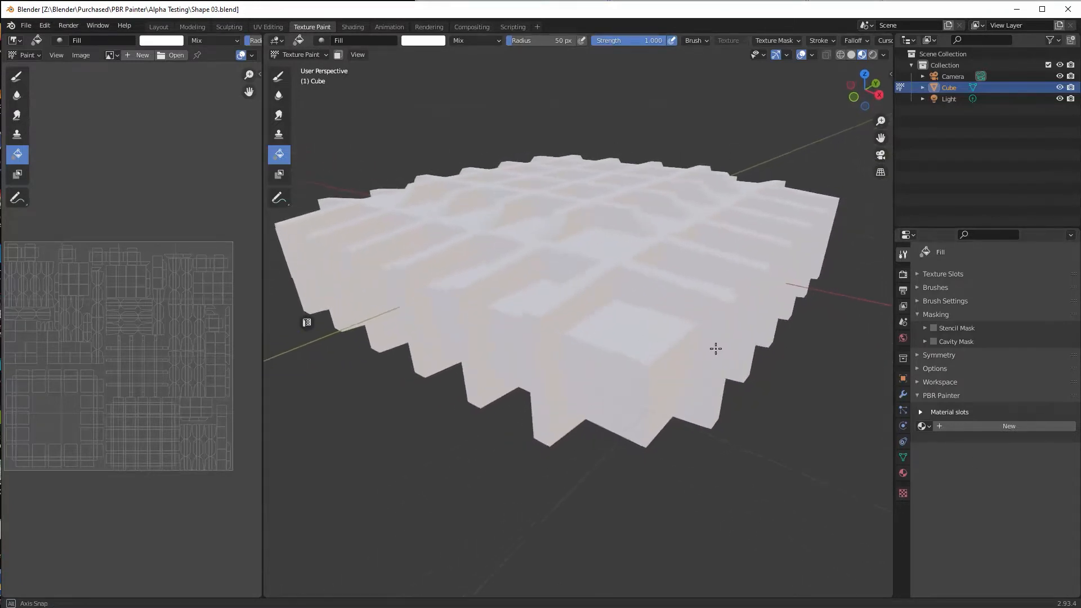
Create a PBR Painter material with a metallic background layer at roughness 0.26
{"action": "left_click_drag", "start_coordinate": [715, 348], "coordinate": [764, 337]}
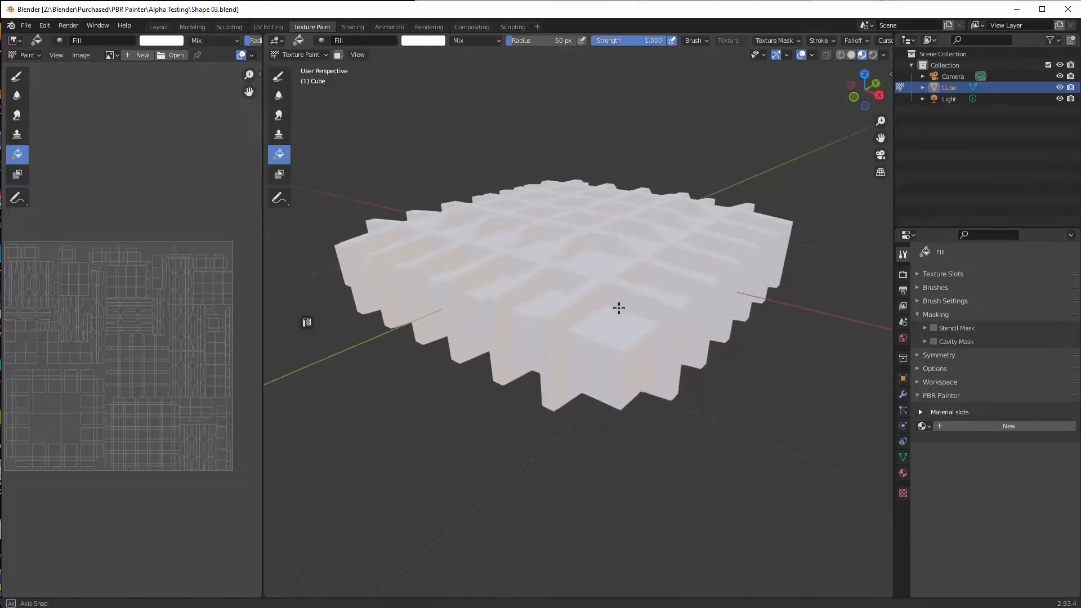
{"action": "left_click_drag", "start_coordinate": [618, 308], "coordinate": [618, 290]}
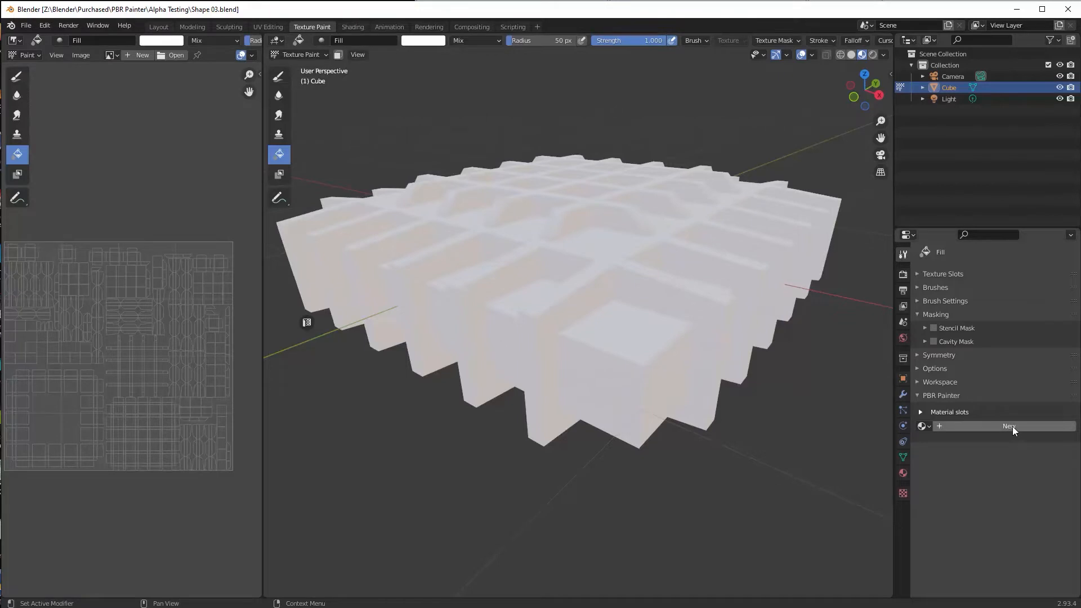
{"action": "left_click", "coordinate": [1008, 425]}
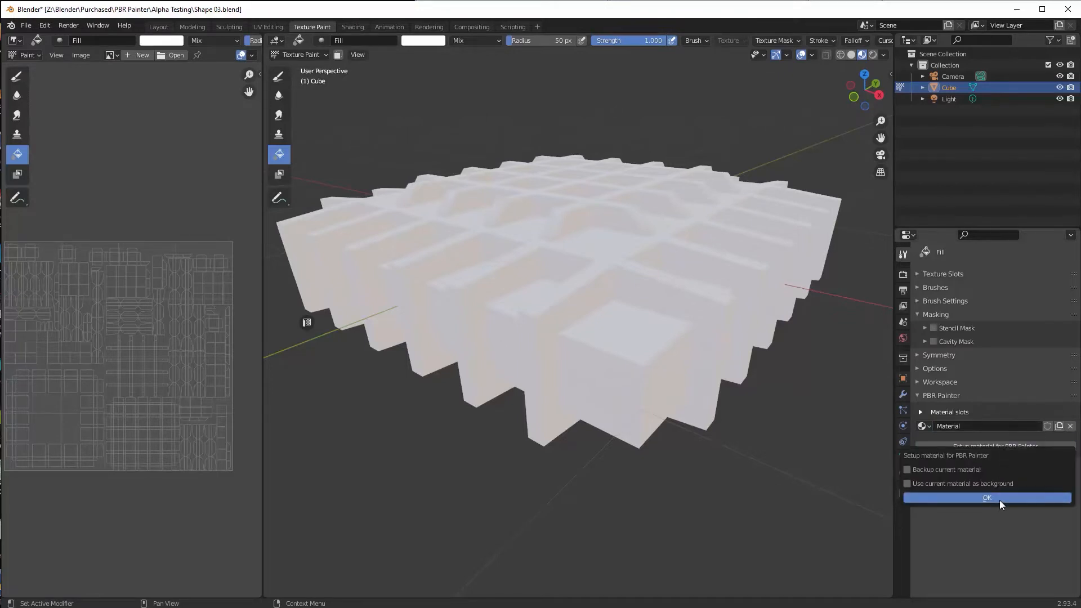
{"action": "left_click", "coordinate": [987, 497]}
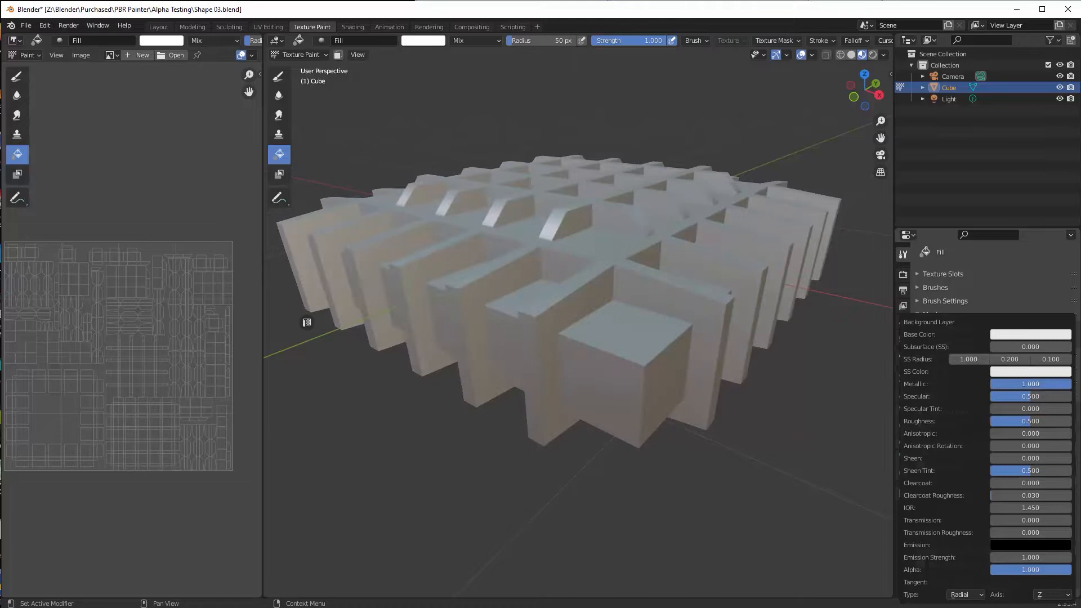
{"action": "left_click", "coordinate": [1029, 335]}
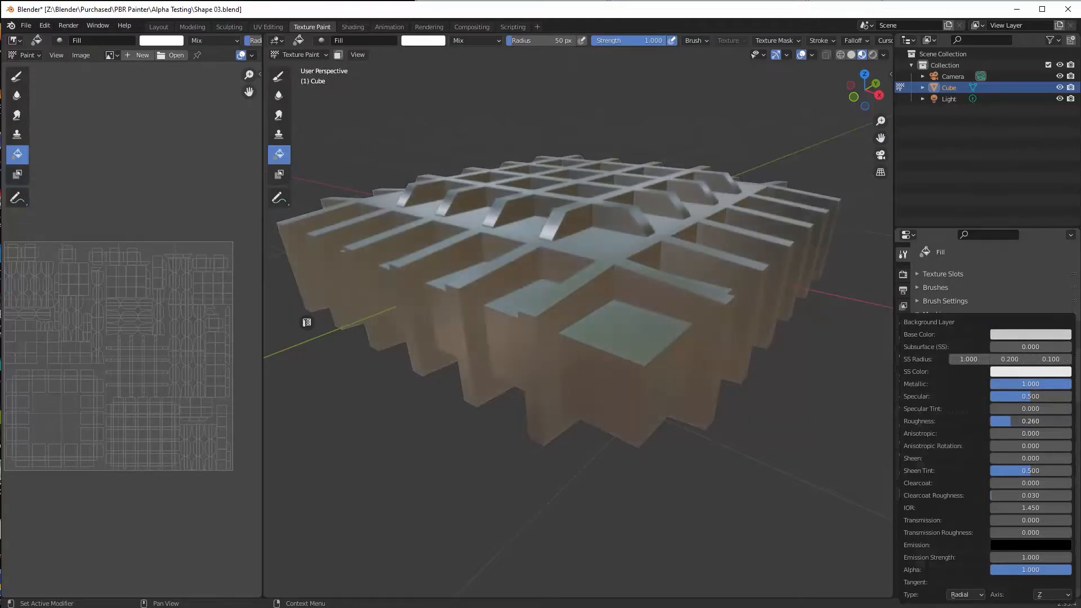
{"action": "left_click_drag", "start_coordinate": [1027, 421], "coordinate": [1007, 421]}
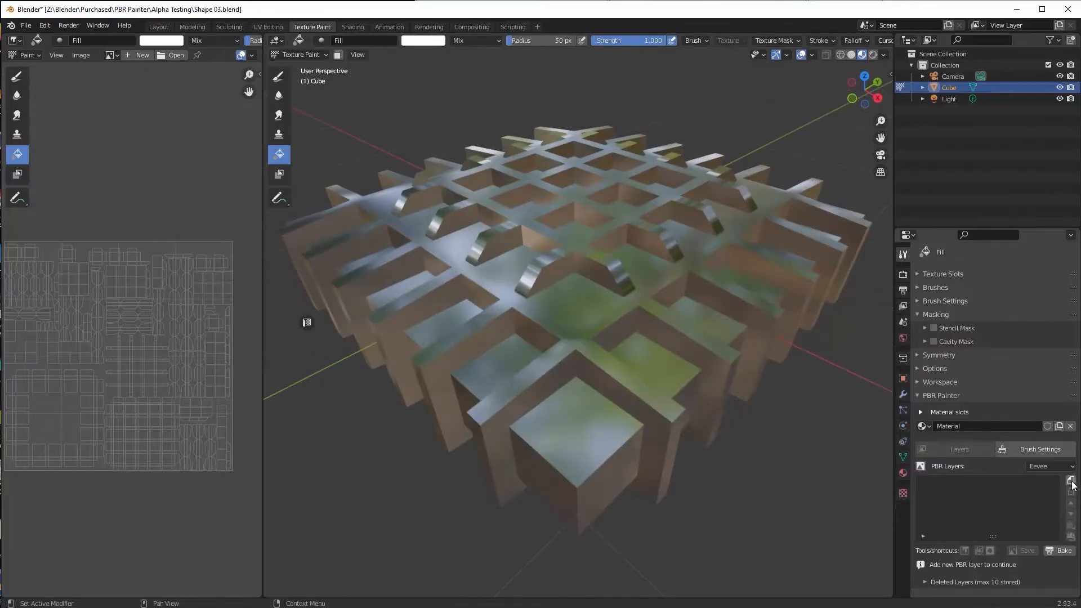
Add a new PBR layer to the grid's material, named 'Yellow Paint'
{"action": "left_click", "coordinate": [1072, 481]}
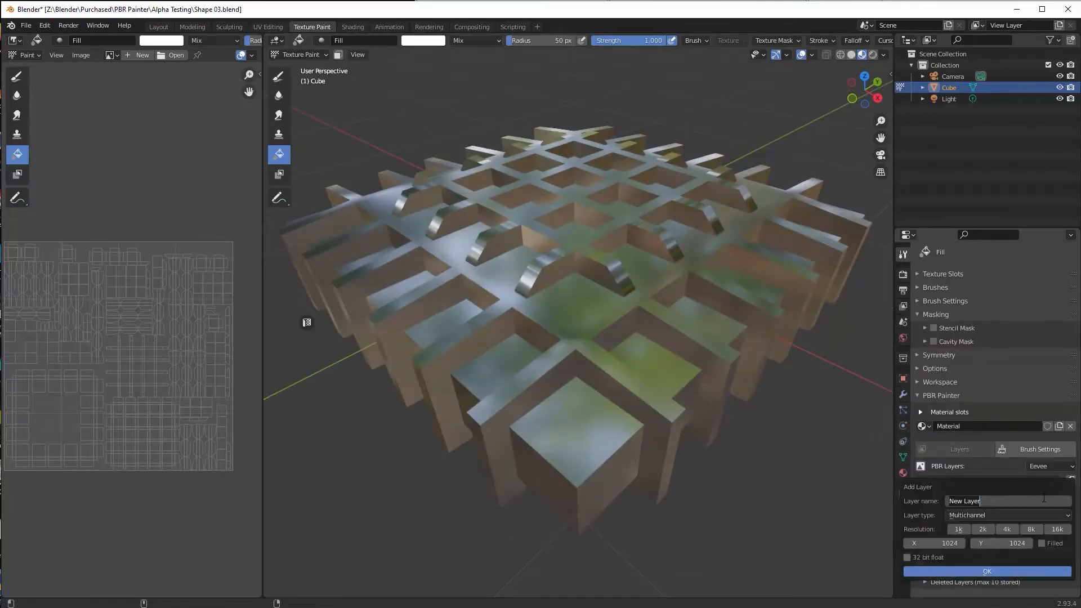
{"action": "type", "text": "Red F"}
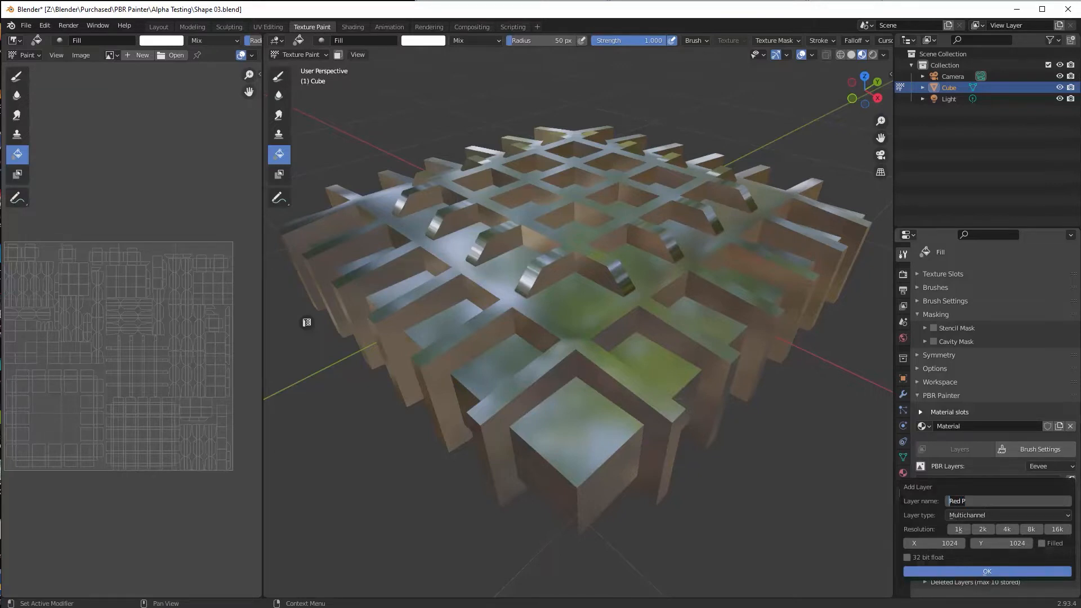
{"action": "type", "text": "Yeloow"}
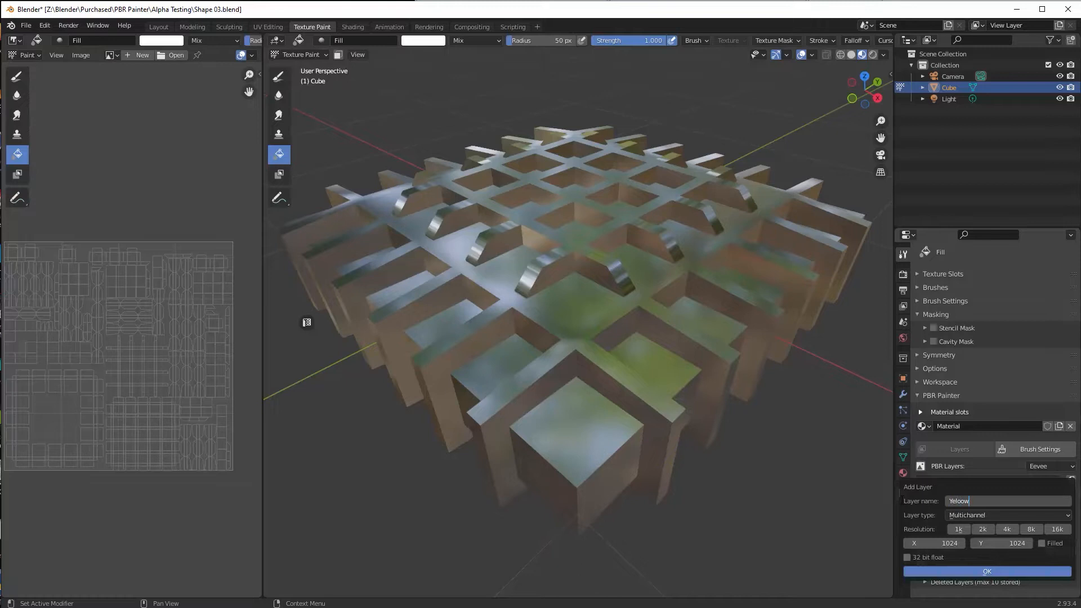
{"action": "key", "text": "BackSpace"}
{"action": "type", "text": "low Paint"}
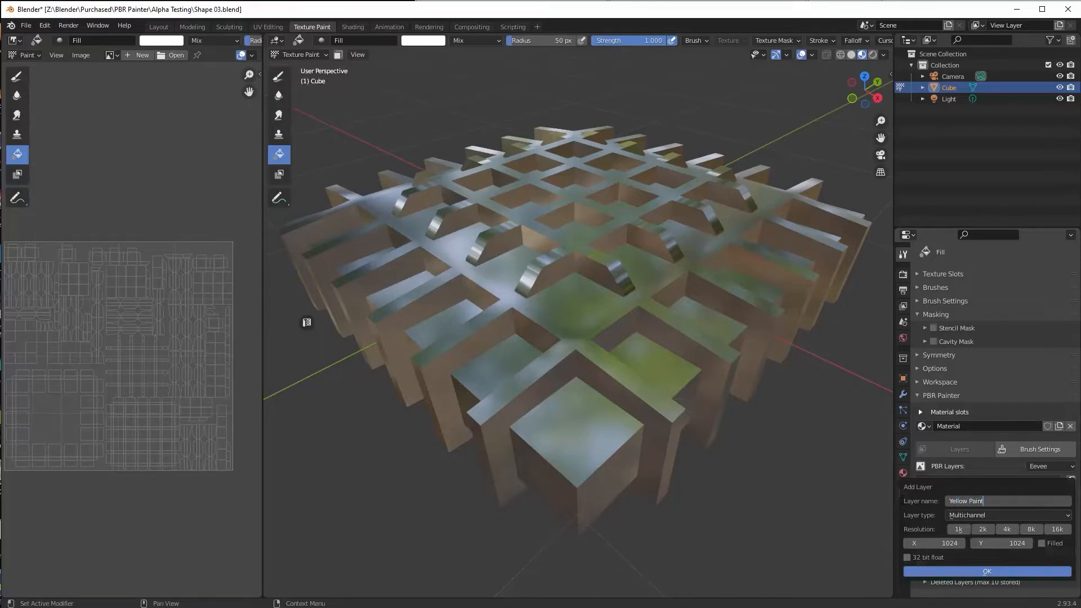
{"action": "left_click", "coordinate": [986, 571]}
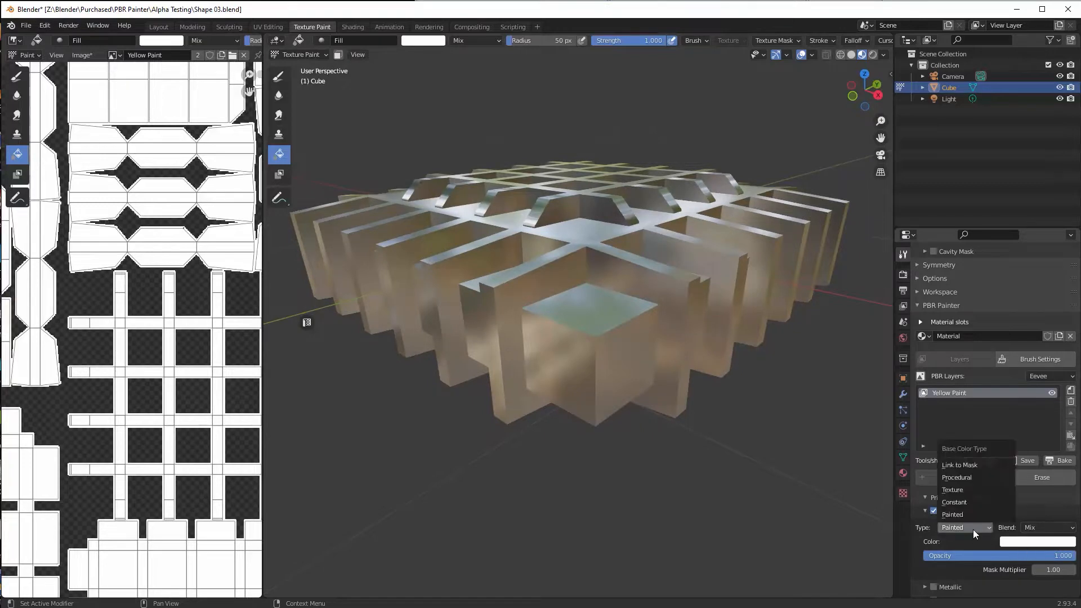
Give Yellow Paint a procedural noise base colour with yellow ramp stops and Metallic enabled
{"action": "left_click", "coordinate": [956, 477]}
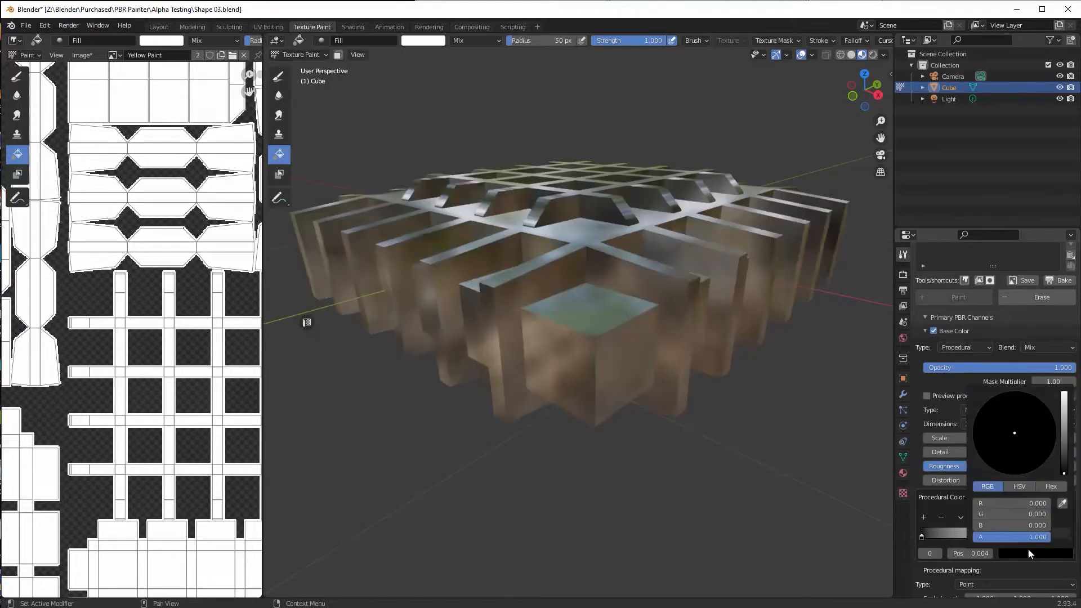
{"action": "left_click", "coordinate": [1014, 433]}
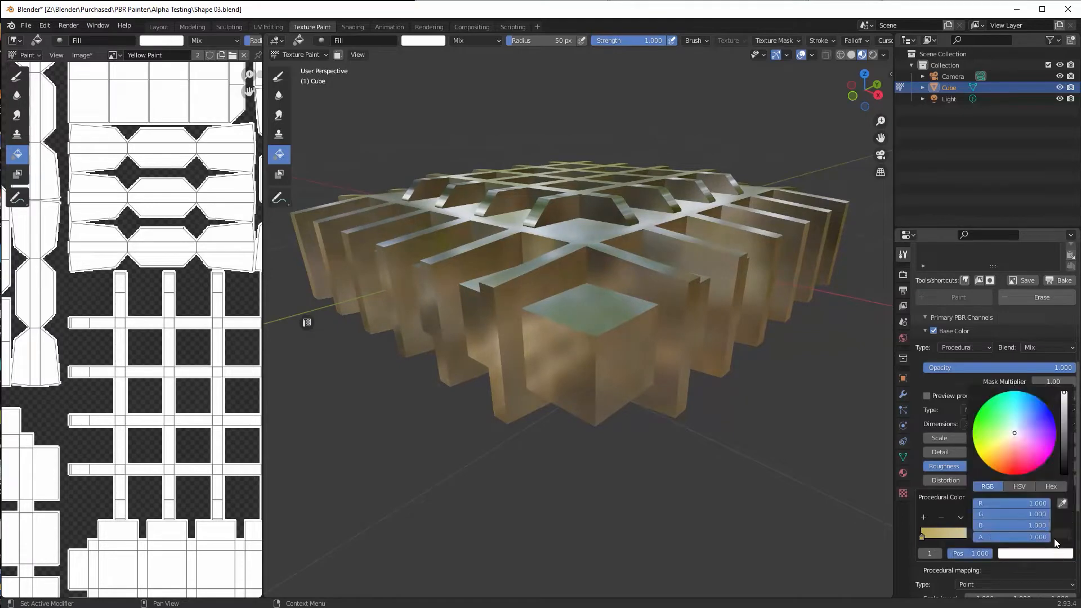
{"action": "left_click", "coordinate": [979, 449]}
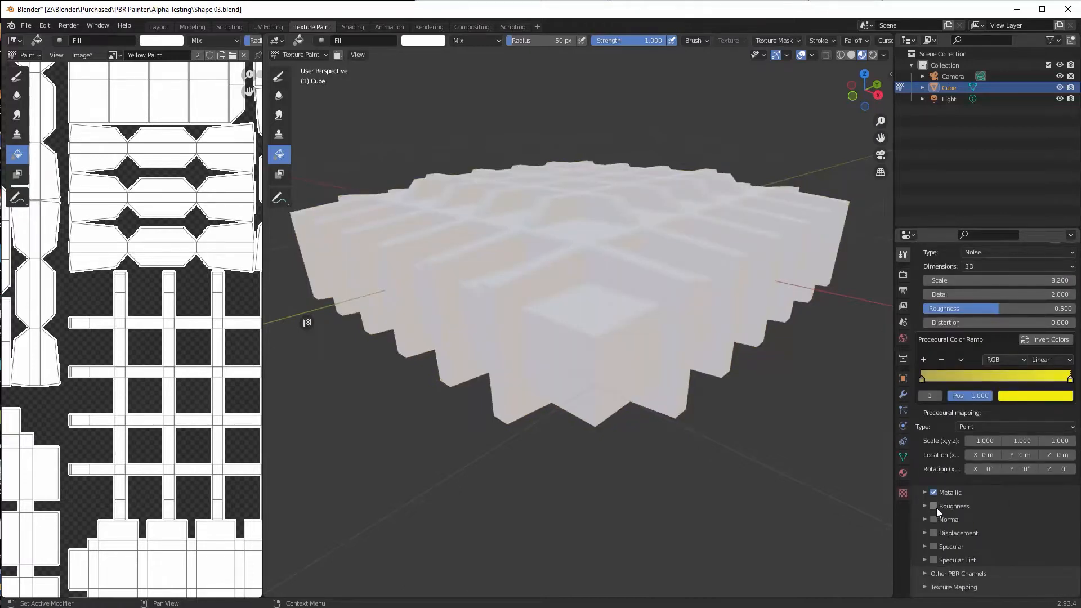
Enable the Roughness channel on Yellow Paint and add an Image Texture layer mask
{"action": "left_click", "coordinate": [934, 506]}
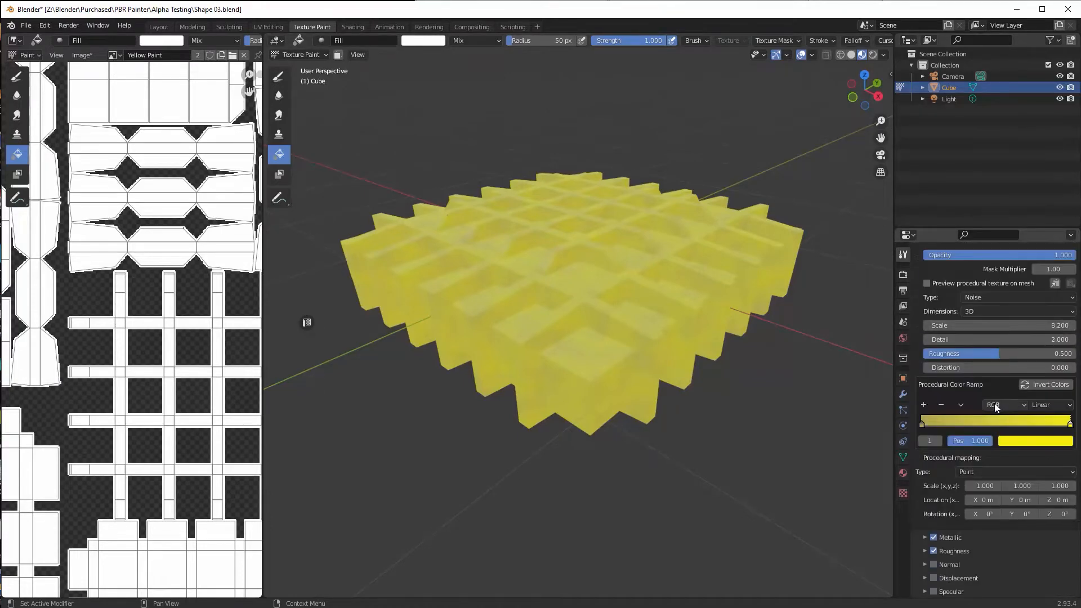
{"action": "left_click", "coordinate": [933, 250]}
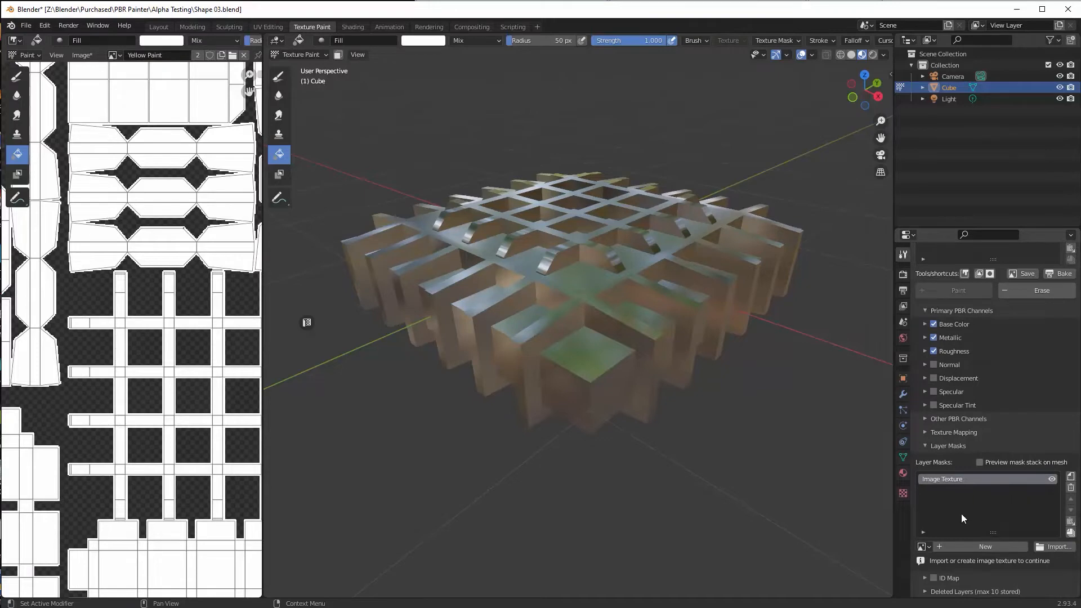
Create a 2048 px mask image named 'Edge Cavity' for the Yellow Paint layer
{"action": "left_click", "coordinate": [985, 546]}
{"action": "type", "text": "Edge Cavity"}
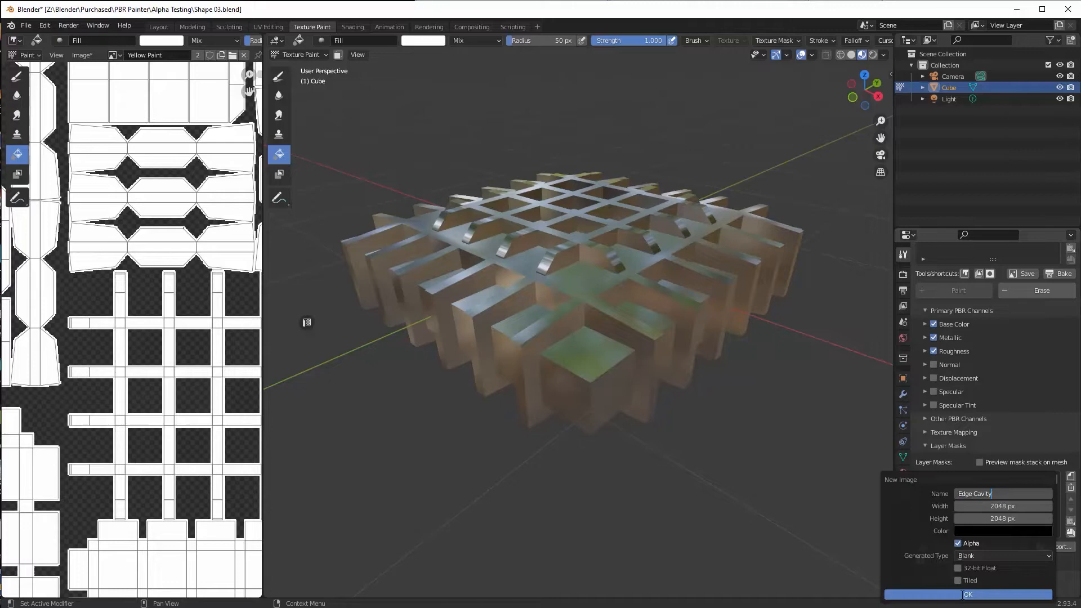
{"action": "left_click", "coordinate": [968, 595]}
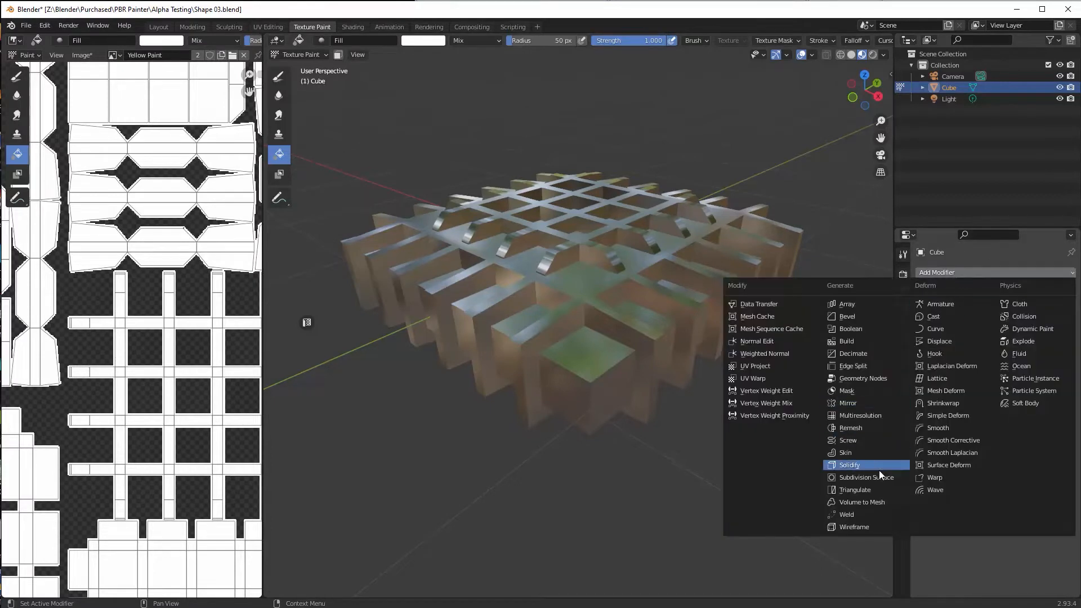
Add a level-2 subdivision modifier, show the wireframe overlay, and enable Cavity Mask
{"action": "left_click", "coordinate": [864, 477]}
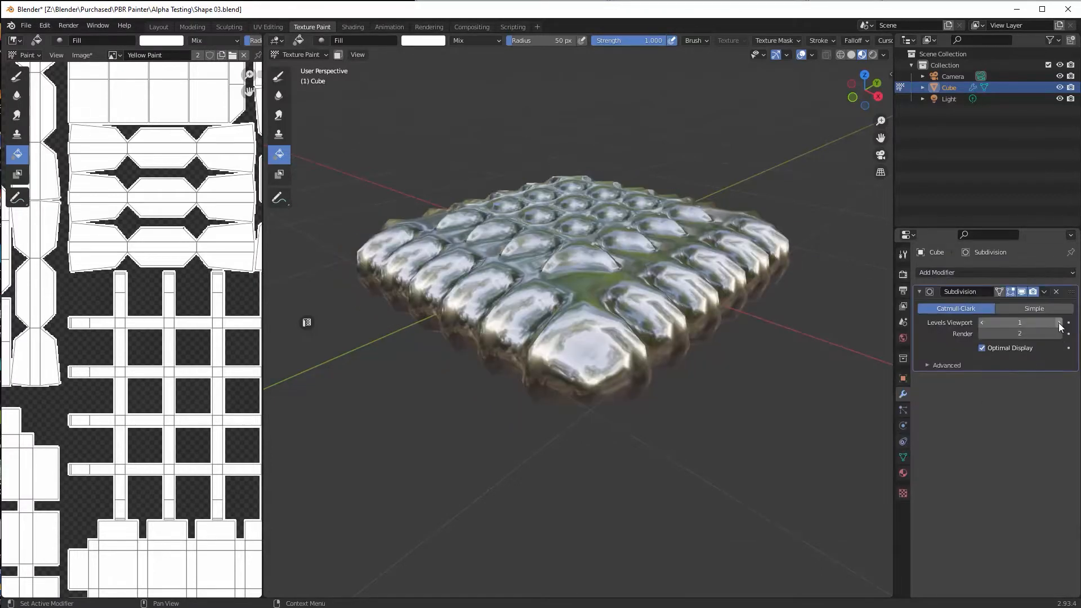
{"action": "left_click", "coordinate": [1034, 308]}
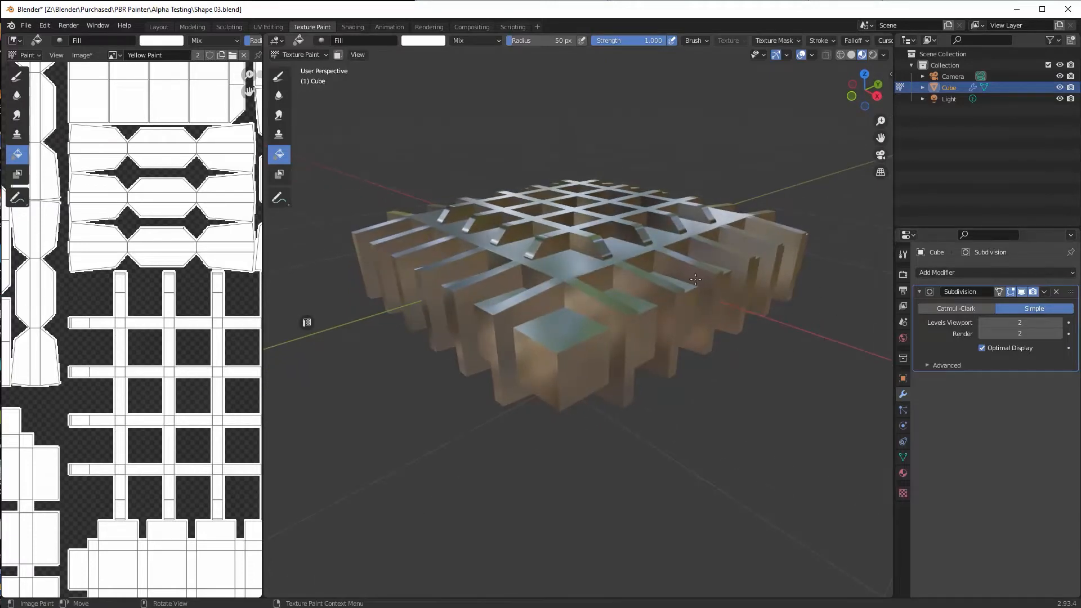
{"action": "left_click", "coordinate": [812, 55]}
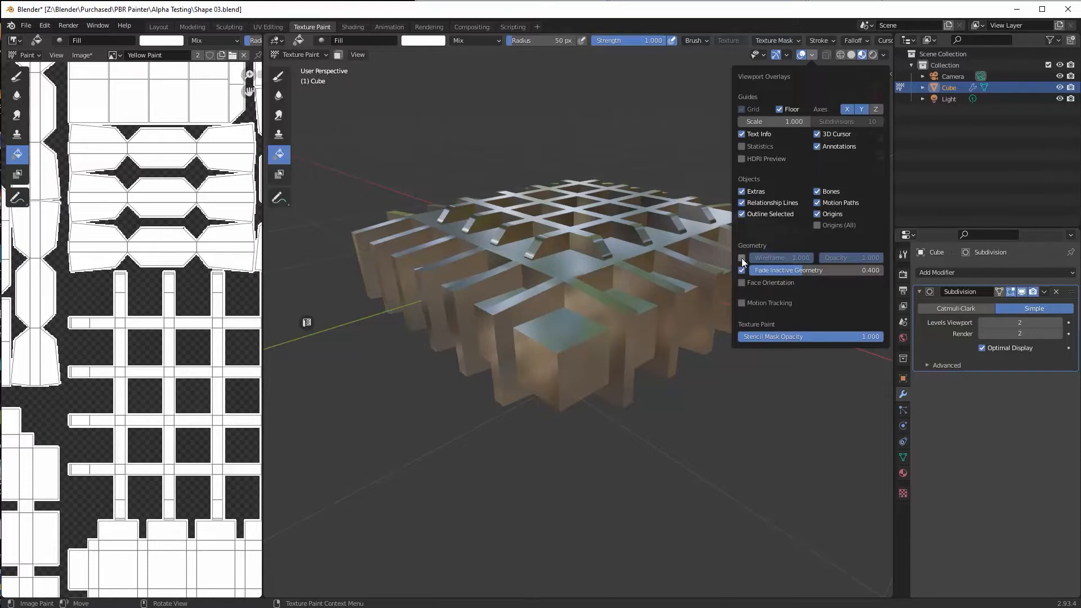
{"action": "left_click", "coordinate": [742, 257]}
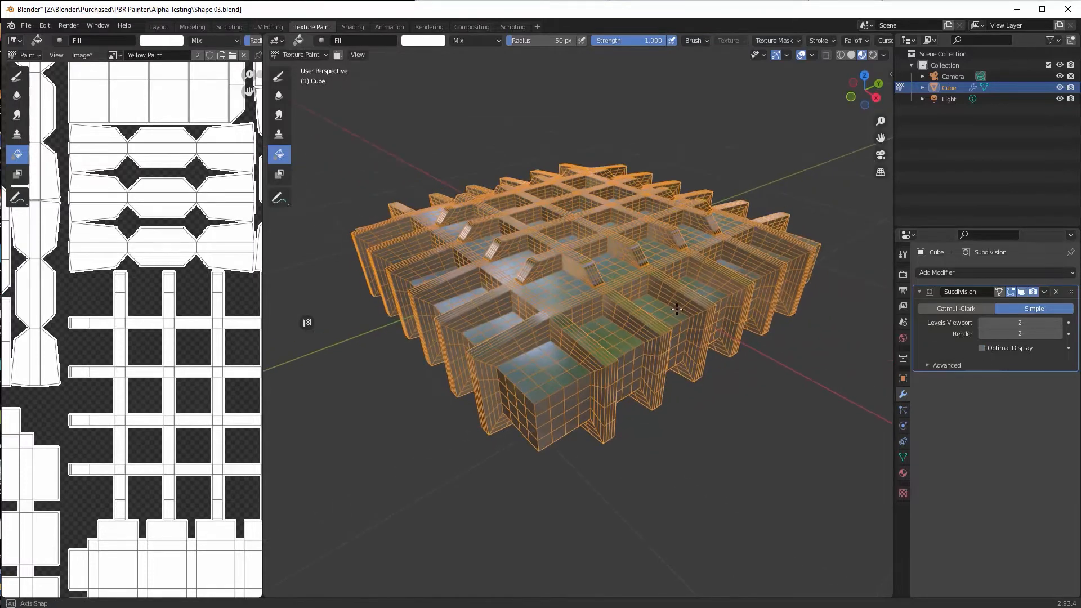
{"action": "left_click", "coordinate": [1024, 292]}
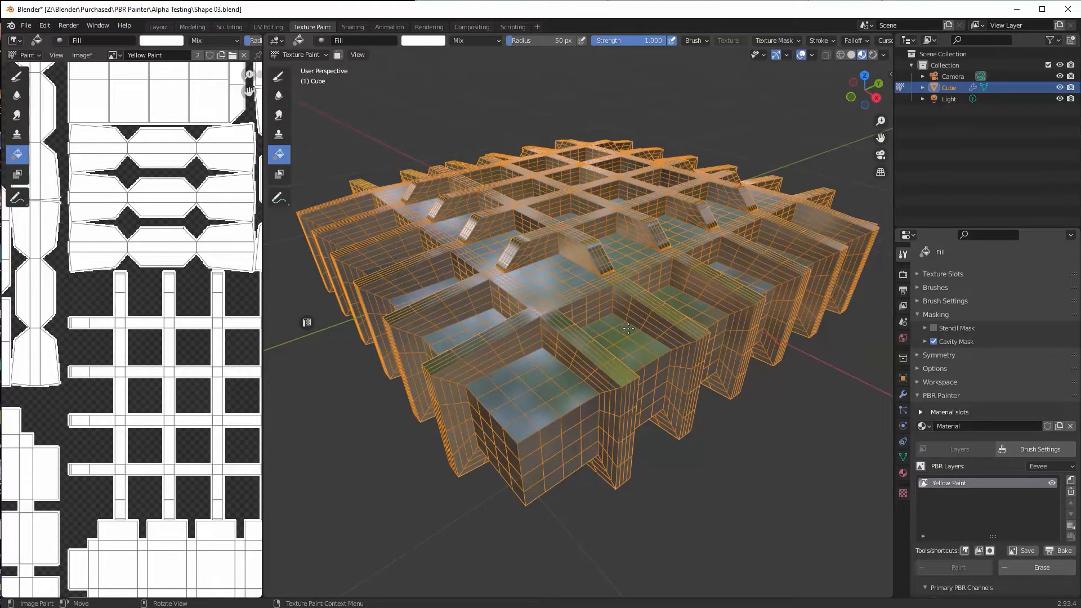
Turn the viewport wireframe overlay back off
{"action": "left_click_drag", "start_coordinate": [627, 324], "coordinate": [610, 314]}
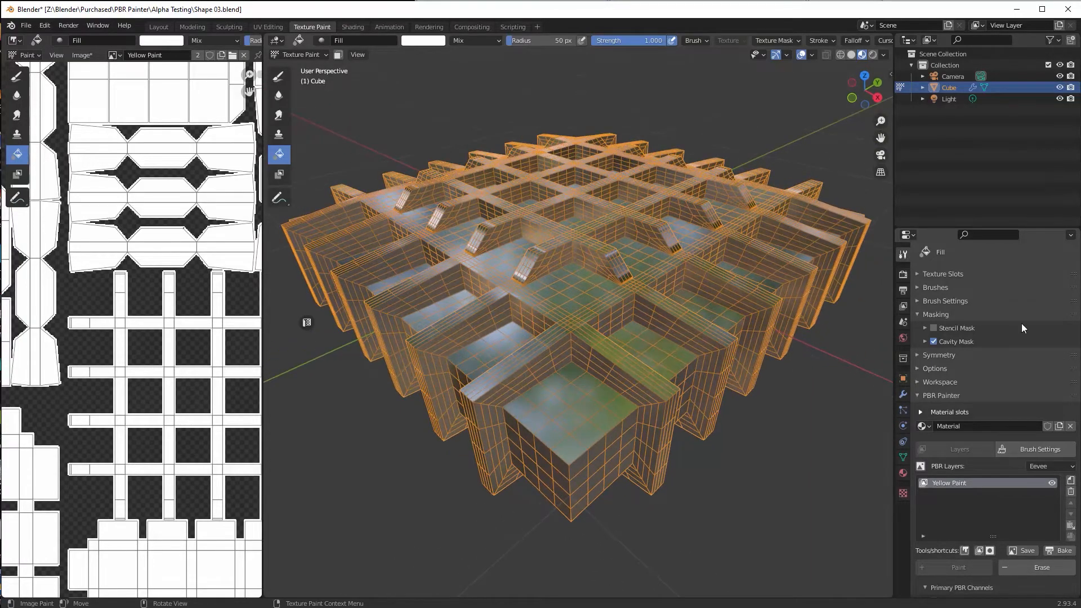
{"action": "left_click", "coordinate": [812, 54]}
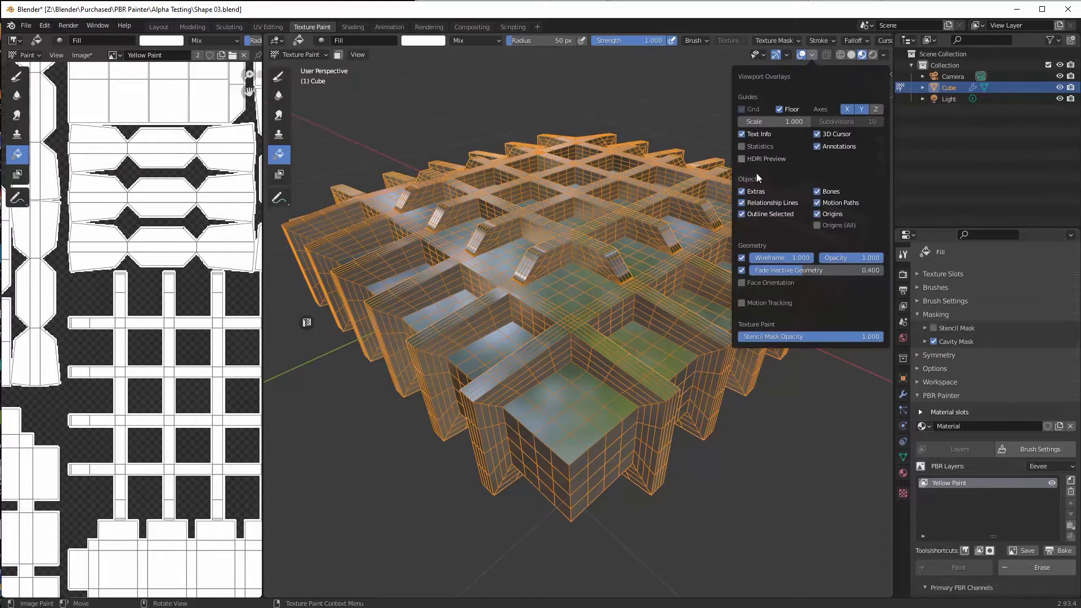
{"action": "left_click", "coordinate": [743, 214]}
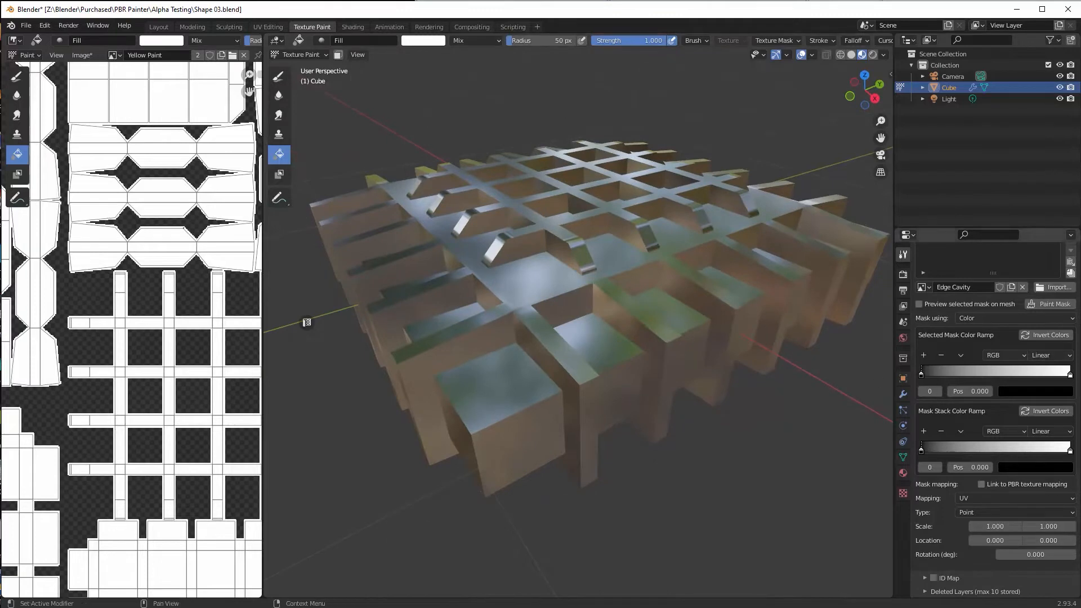
Preview the all-black Edge Cavity mask on the mesh and view the Subdivision modifier settings
{"action": "scroll", "scroll_direction": "down", "scroll_amount": 3}
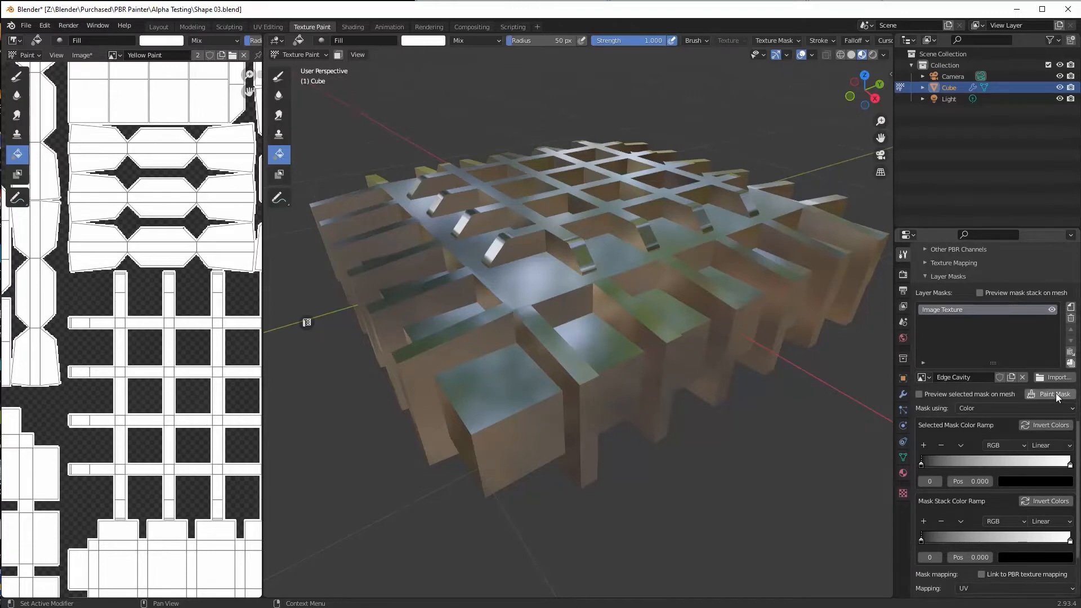
{"action": "left_click", "coordinate": [919, 394]}
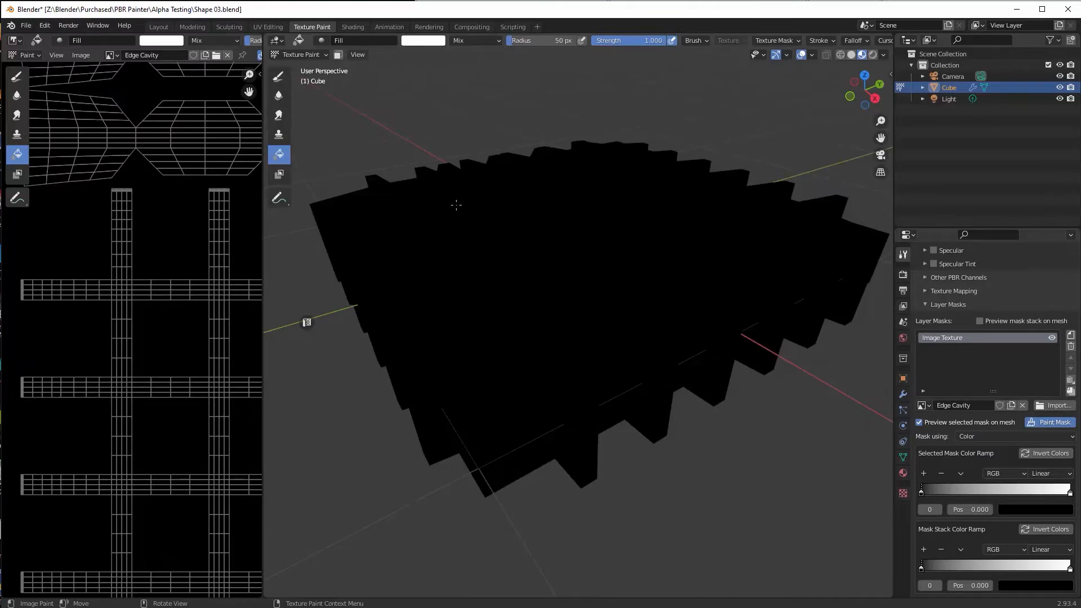
{"action": "mouse_move", "coordinate": [656, 271]}
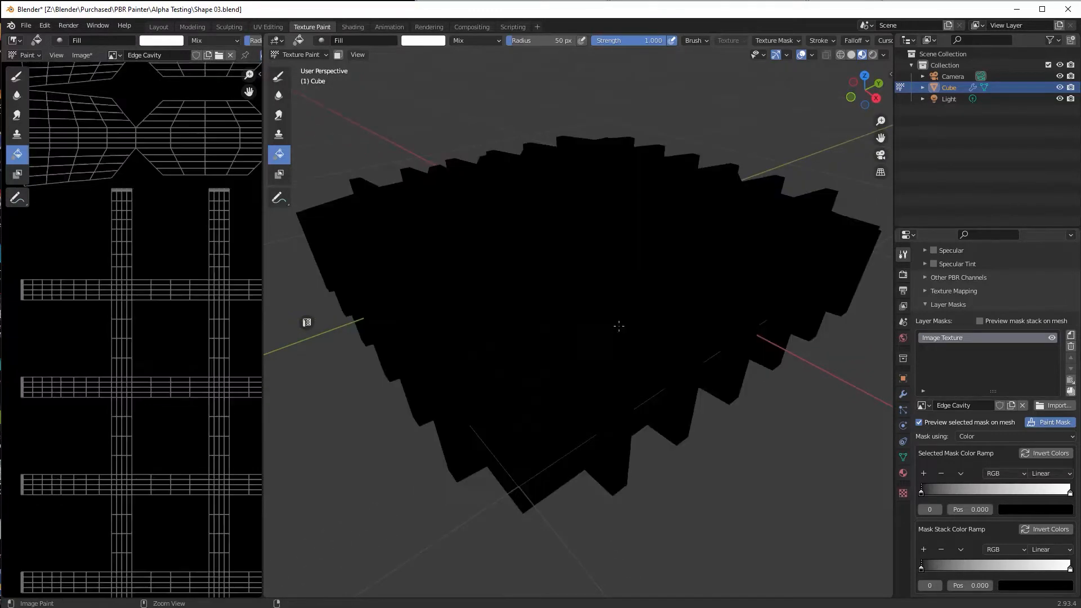
{"action": "left_click", "coordinate": [903, 396]}
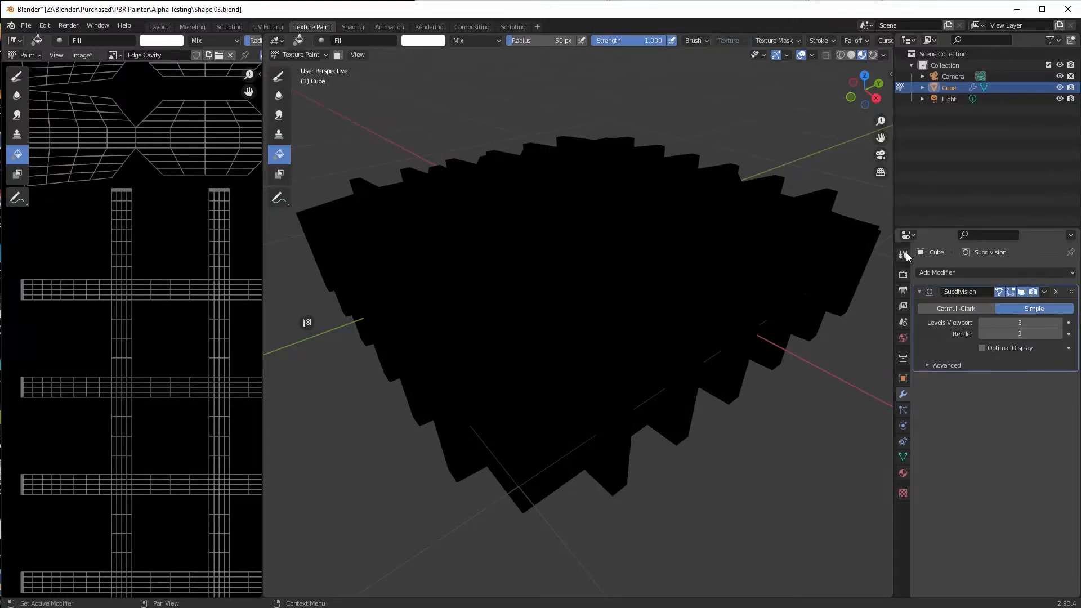
Return to the PBR Painter panel to generate the grey Edge Cavity mask
{"action": "left_click", "coordinate": [902, 254]}
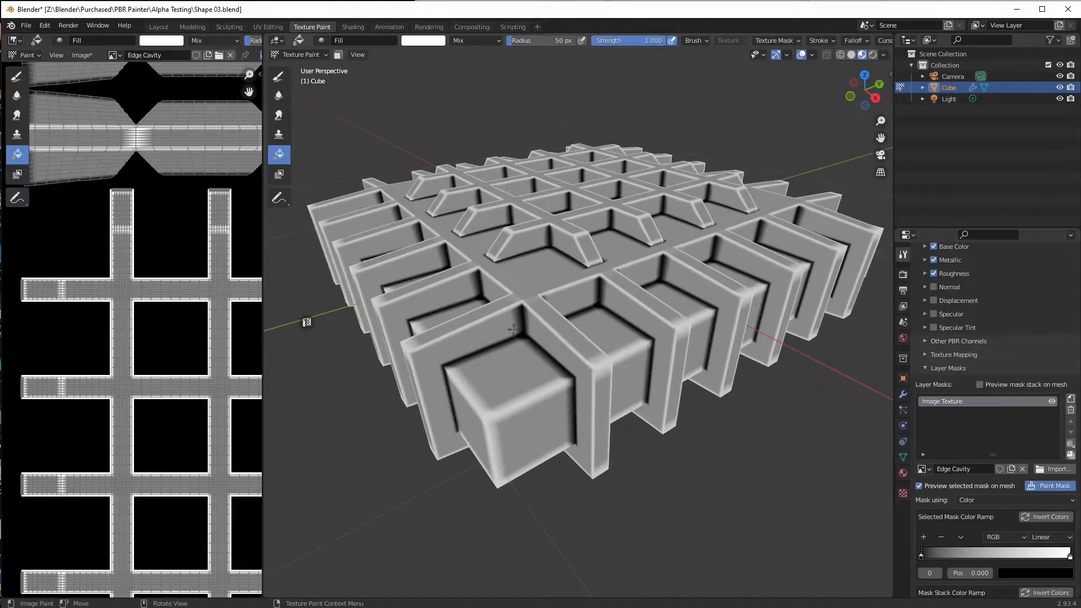
Move the mask colour ramp's black stop to 0.491 so only edges stay white
{"action": "scroll", "scroll_direction": "down", "scroll_amount": 3}
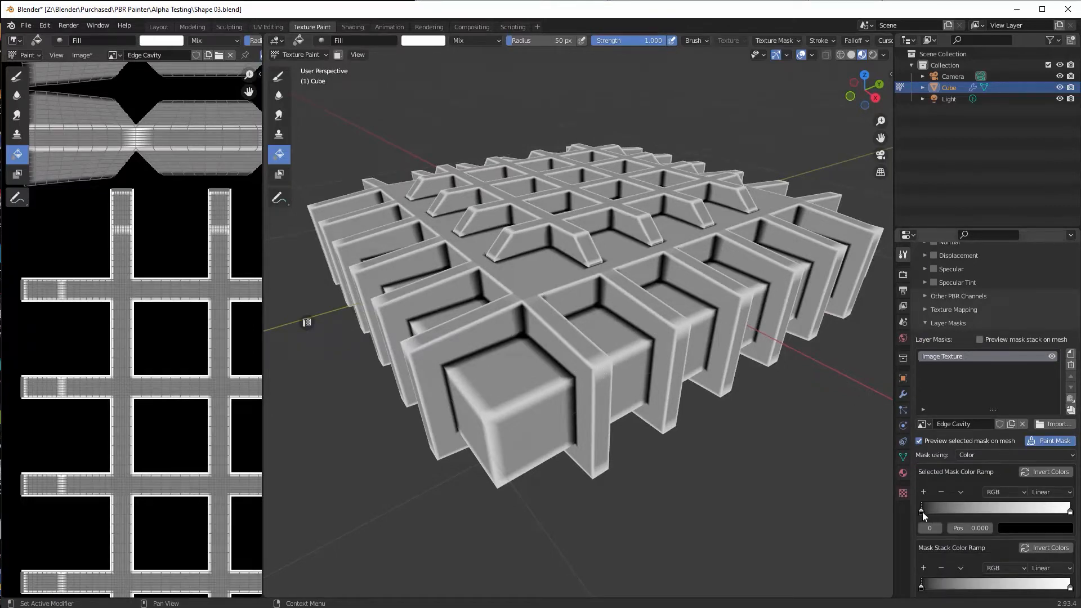
{"action": "left_click_drag", "start_coordinate": [921, 507], "coordinate": [978, 507]}
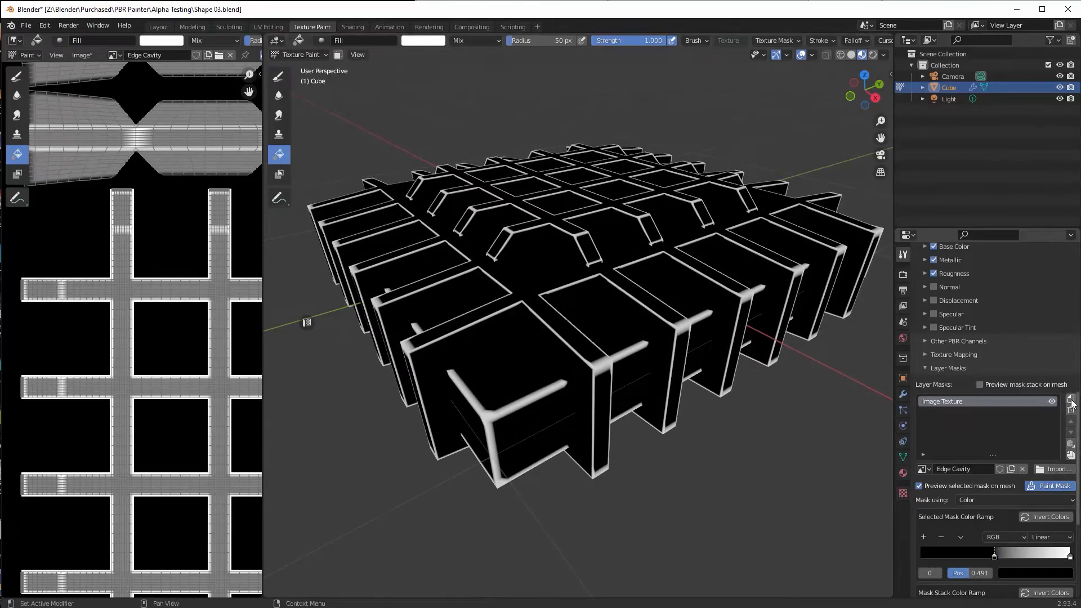
Add a procedural mask alongside the Edge Cavity mask on the paint layer
{"action": "left_click", "coordinate": [1071, 402]}
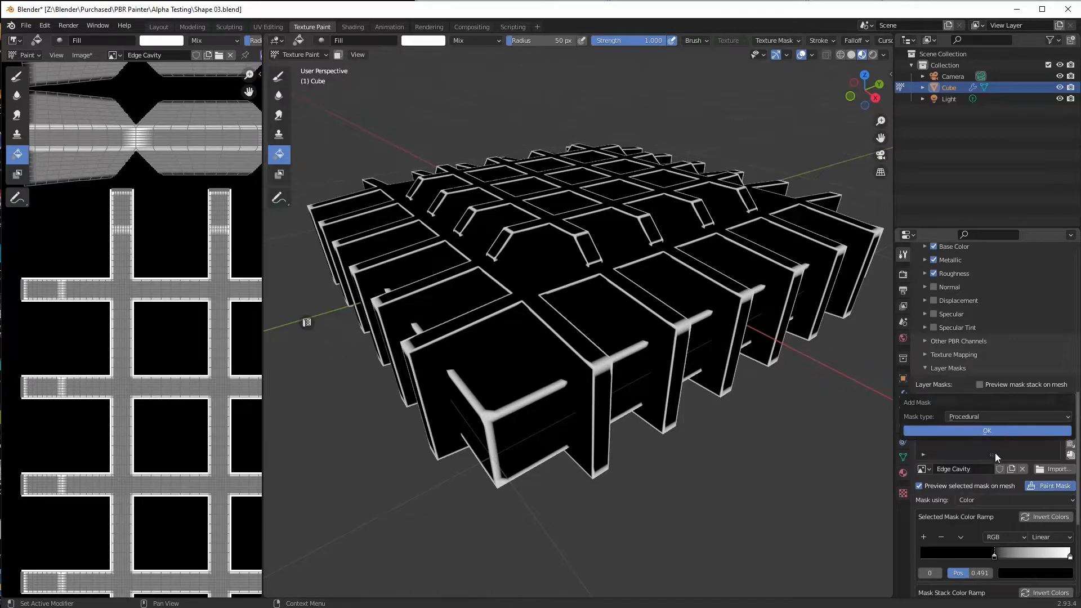
{"action": "left_click", "coordinate": [987, 430]}
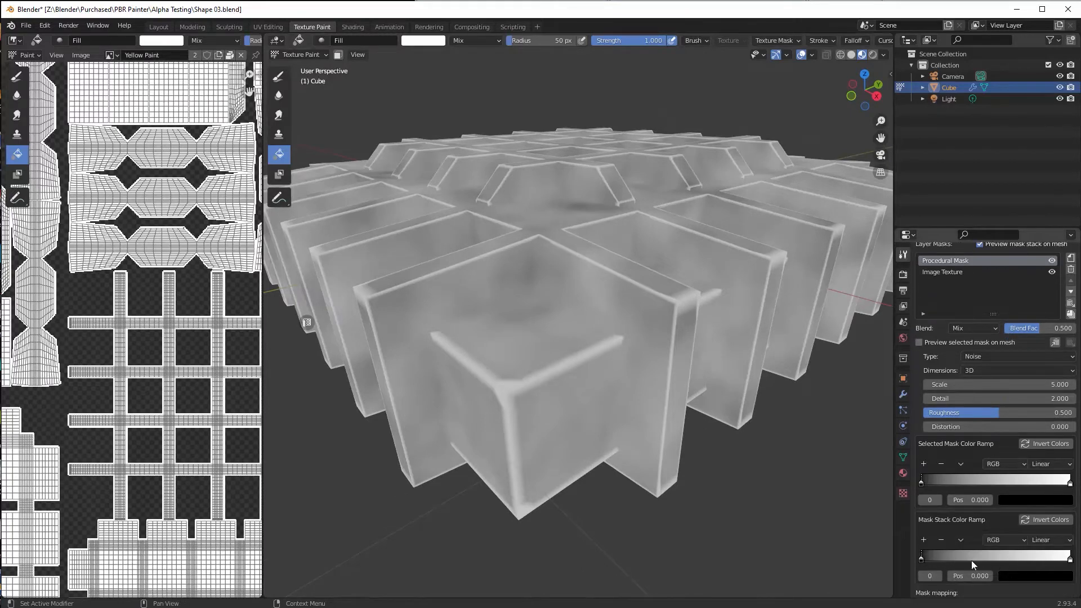
Set noise scale 17.2, detail 6.5, roughness 0.588, and tighten both color ramps into sparse patches
{"action": "scroll", "scroll_direction": "down", "scroll_amount": 3}
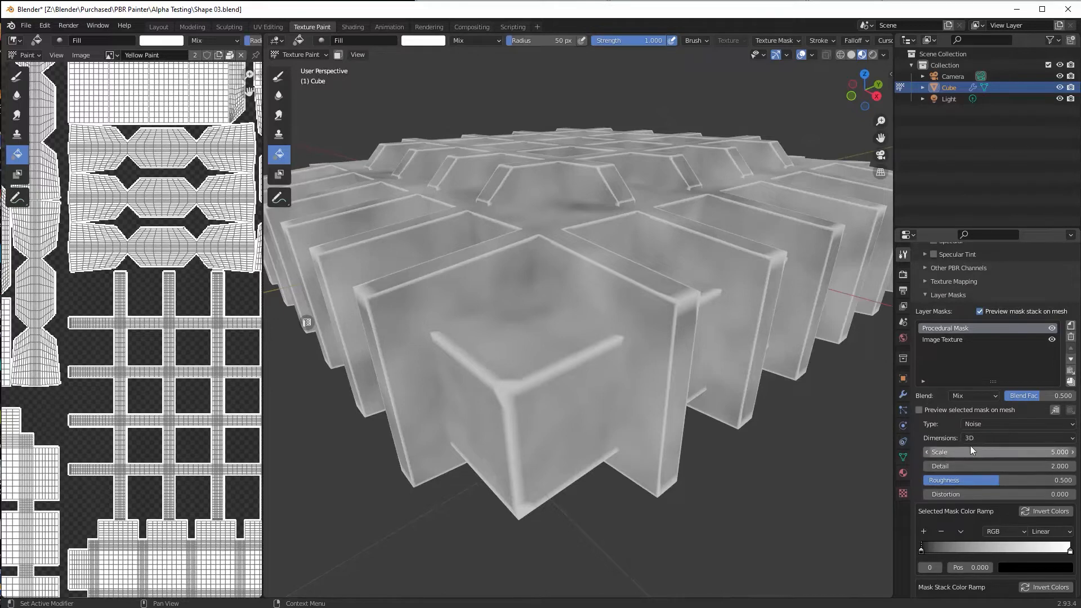
{"action": "left_click_drag", "start_coordinate": [921, 547], "coordinate": [934, 547]}
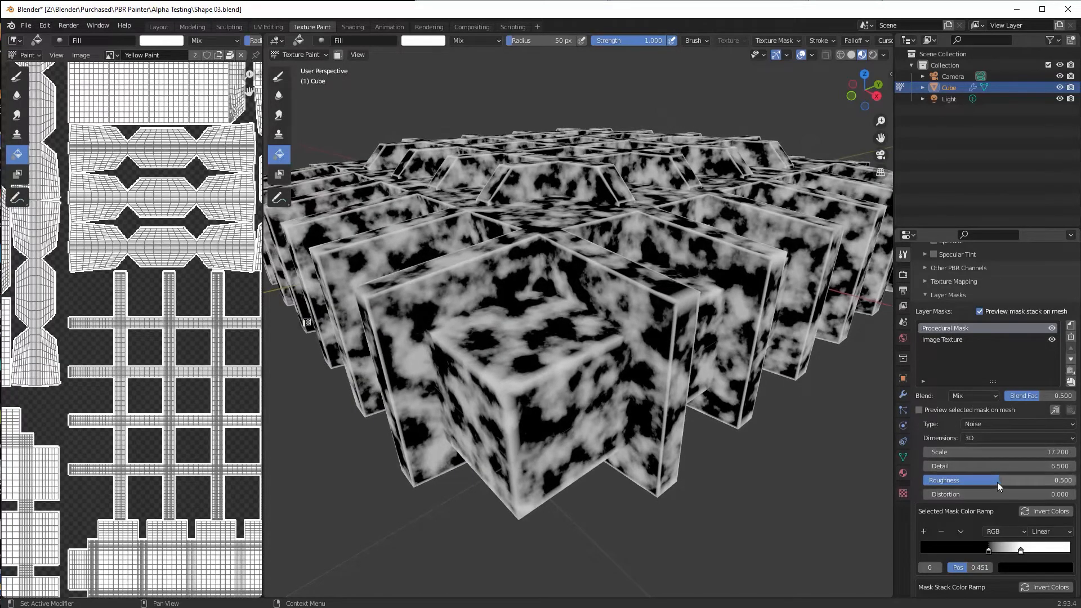
{"action": "left_click_drag", "start_coordinate": [979, 480], "coordinate": [998, 479]}
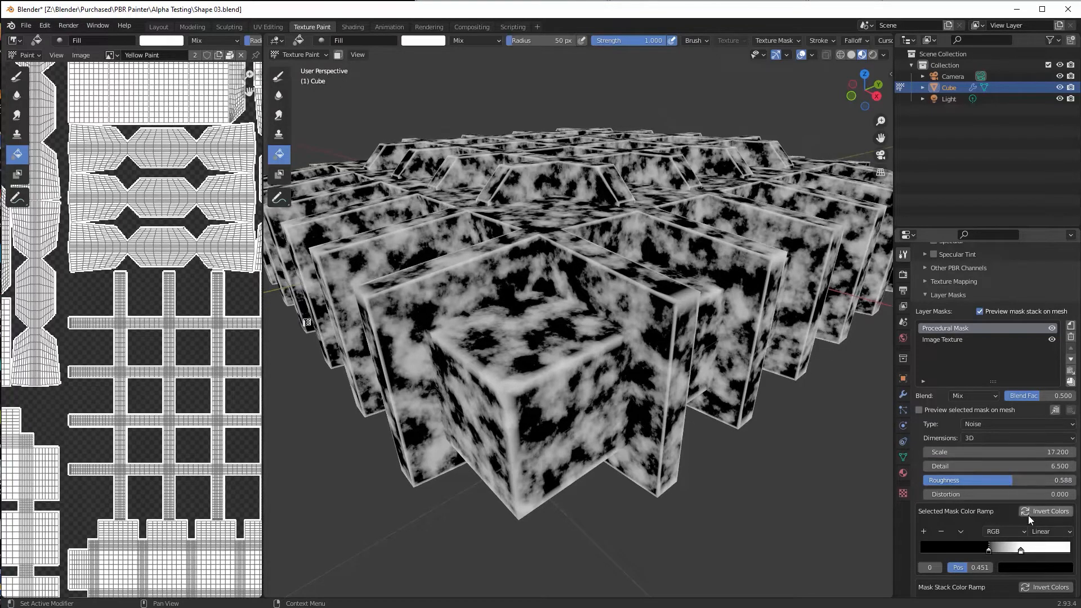
{"action": "left_click_drag", "start_coordinate": [987, 549], "coordinate": [1010, 550]}
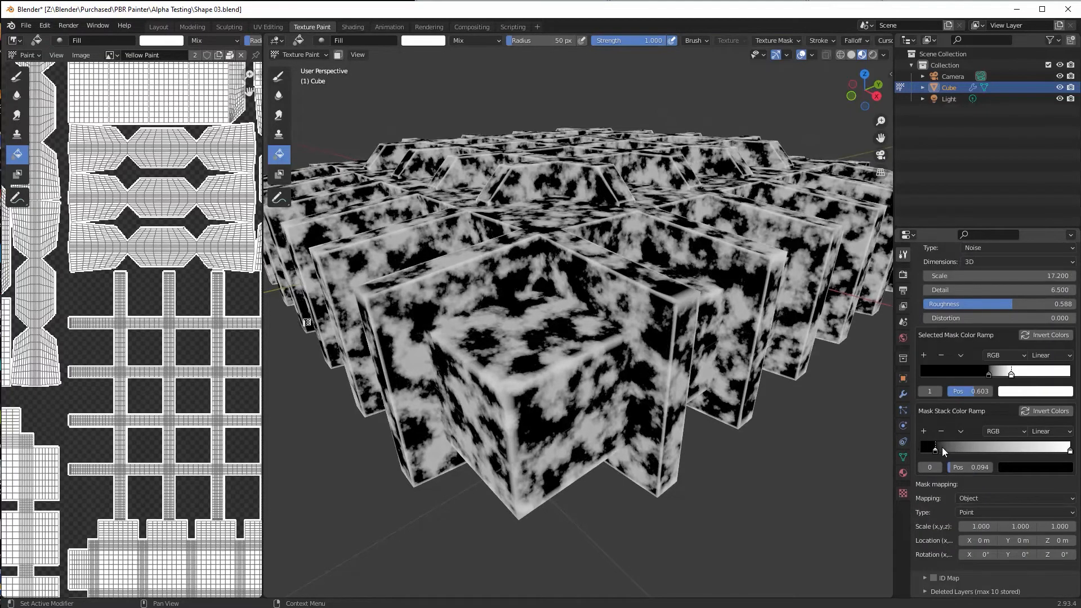
{"action": "left_click_drag", "start_coordinate": [935, 446], "coordinate": [1000, 446]}
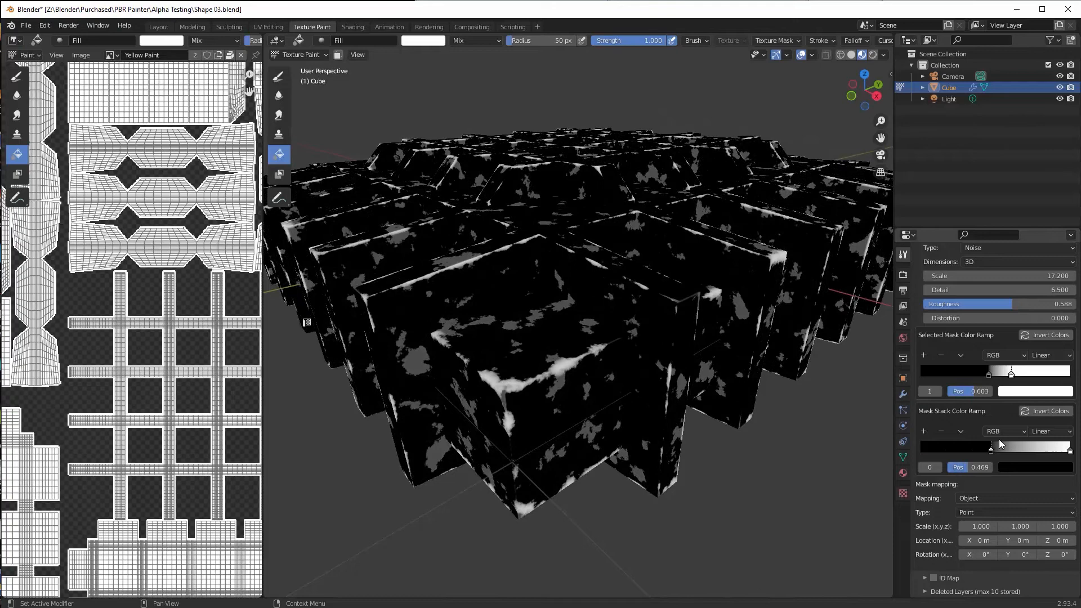
{"action": "left_click_drag", "start_coordinate": [989, 446], "coordinate": [1003, 446]}
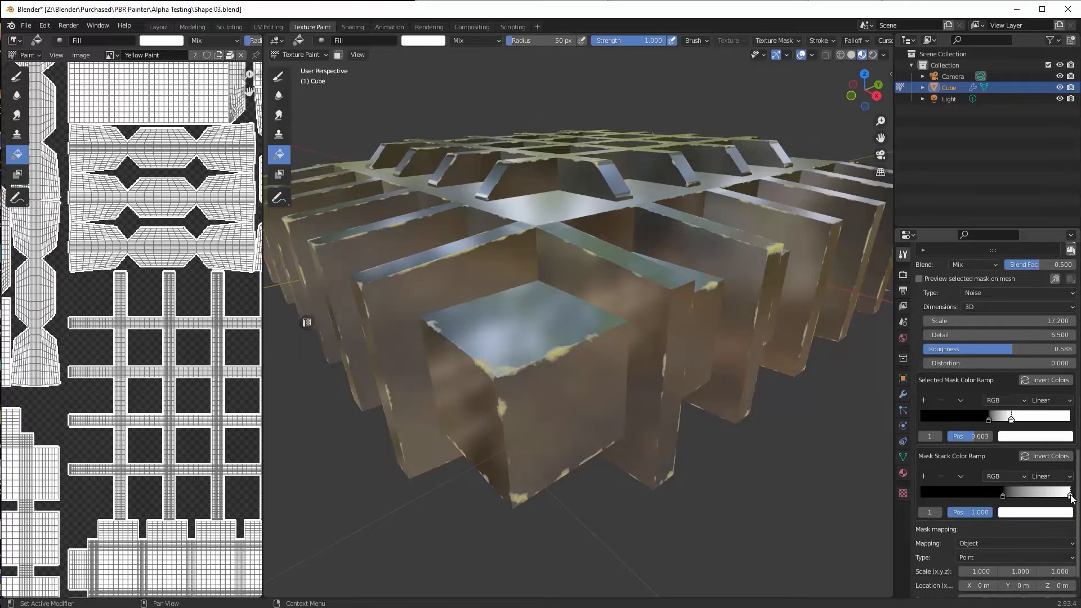
Invert and slide the Mask Stack color ramp stops so bare metal shows only along edges
{"action": "left_click_drag", "start_coordinate": [1013, 495], "coordinate": [982, 495]}
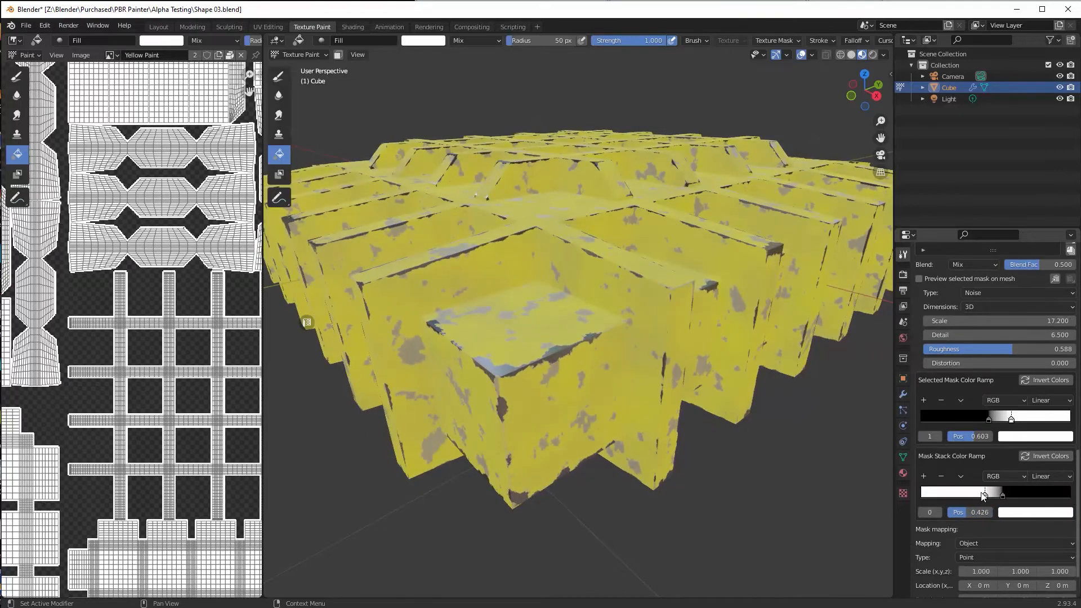
{"action": "left_click_drag", "start_coordinate": [1002, 495], "coordinate": [959, 495]}
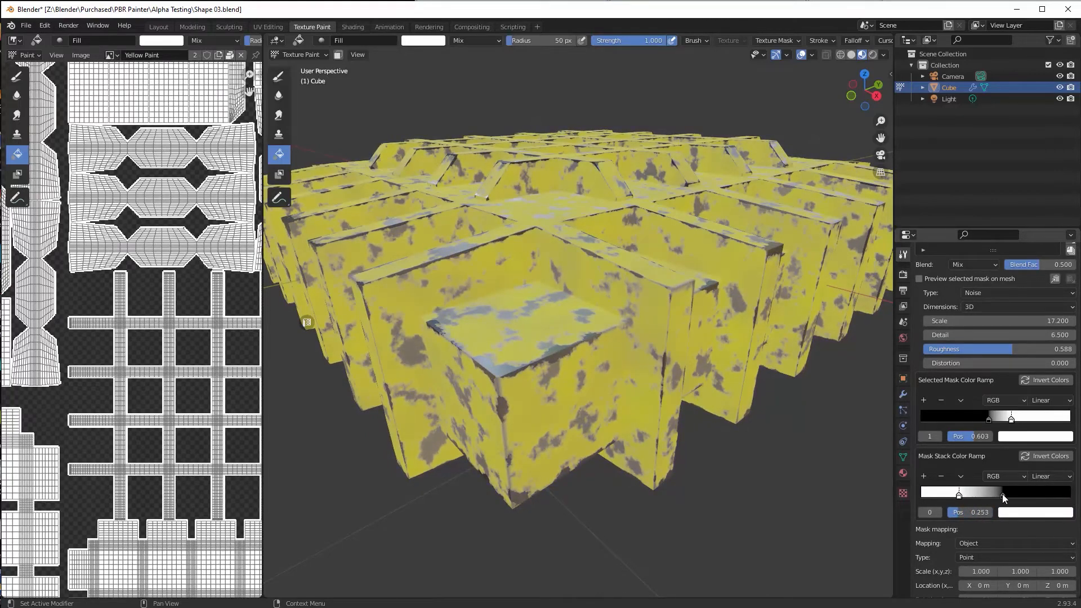
{"action": "left_click_drag", "start_coordinate": [959, 494], "coordinate": [970, 494]}
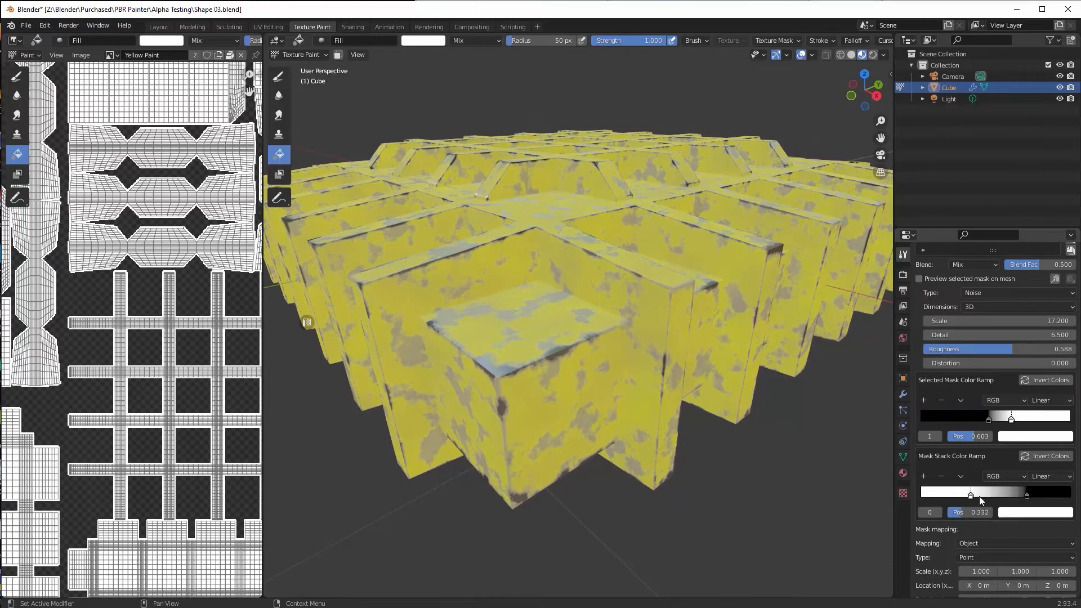
{"action": "left_click_drag", "start_coordinate": [971, 493], "coordinate": [1001, 494]}
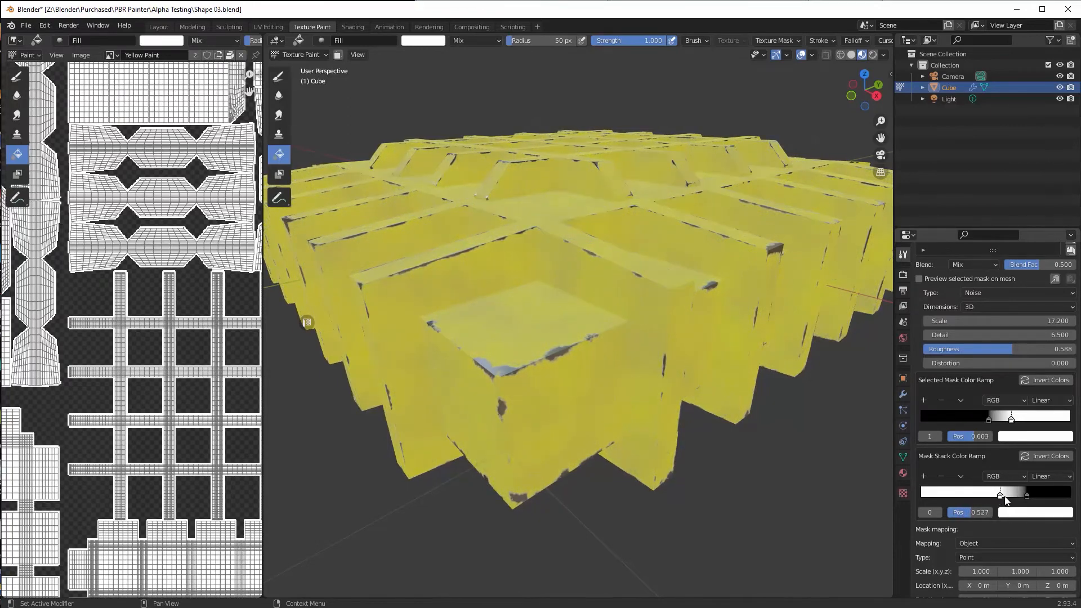
{"action": "left_click_drag", "start_coordinate": [1002, 493], "coordinate": [1031, 493]}
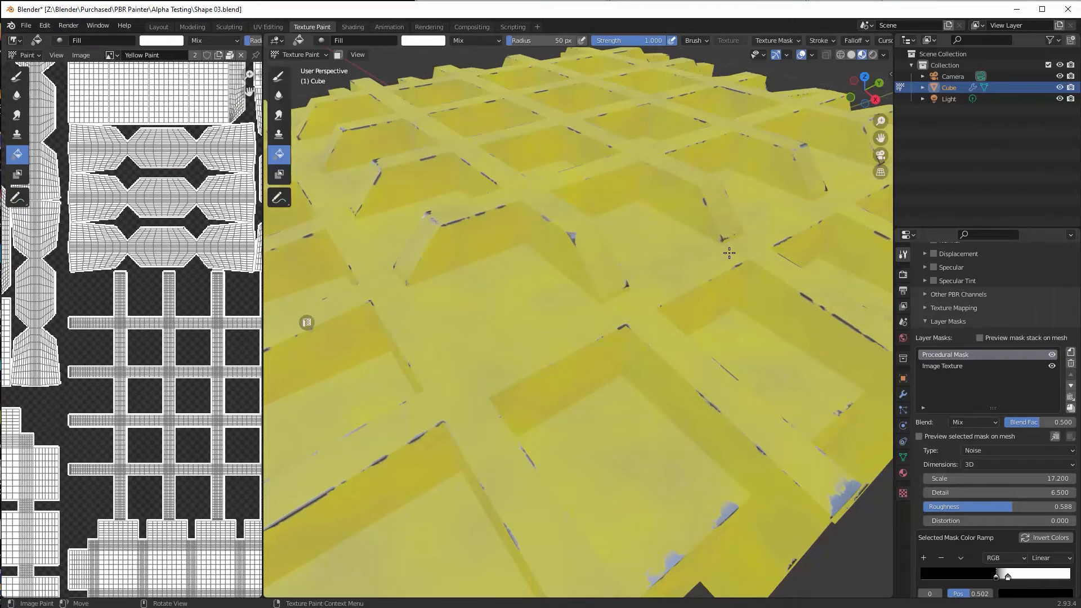
Create a new PBR layer named 'Rust'
{"action": "left_click", "coordinate": [1069, 355]}
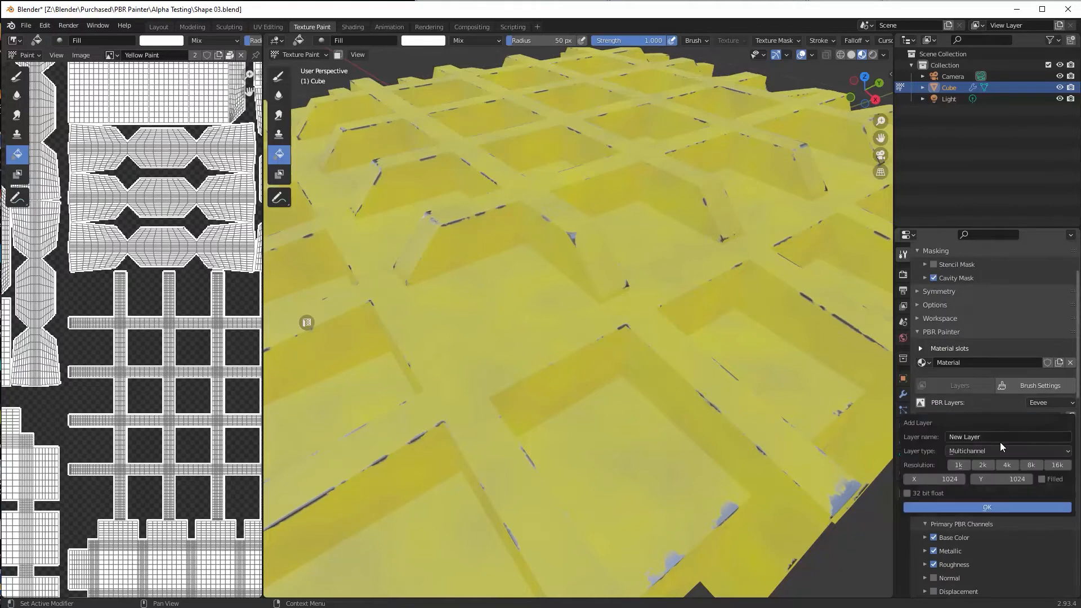
{"action": "type", "text": "Rust"}
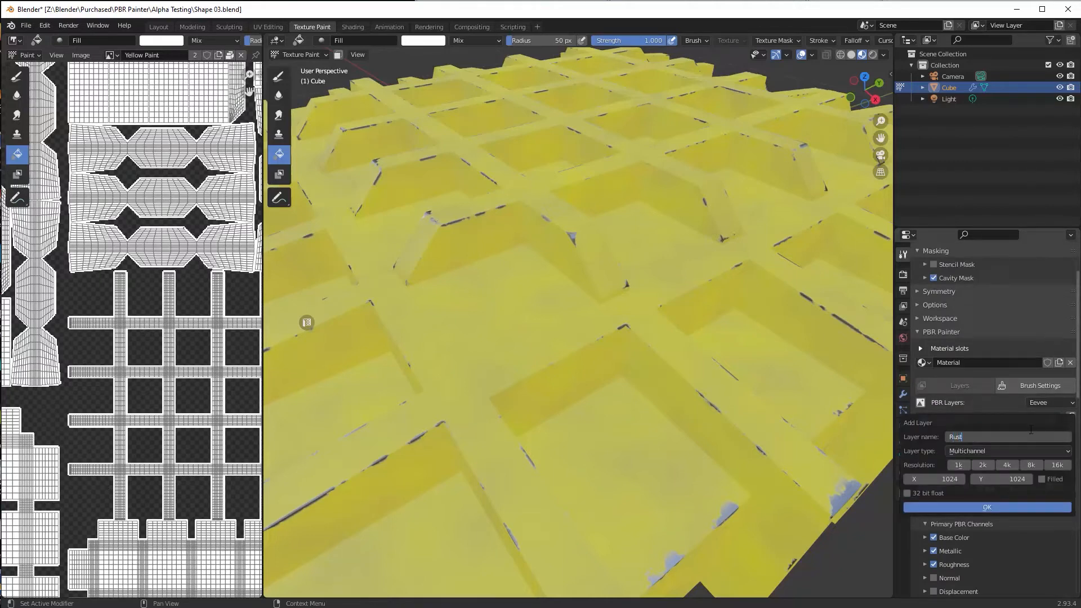
{"action": "left_click", "coordinate": [986, 506]}
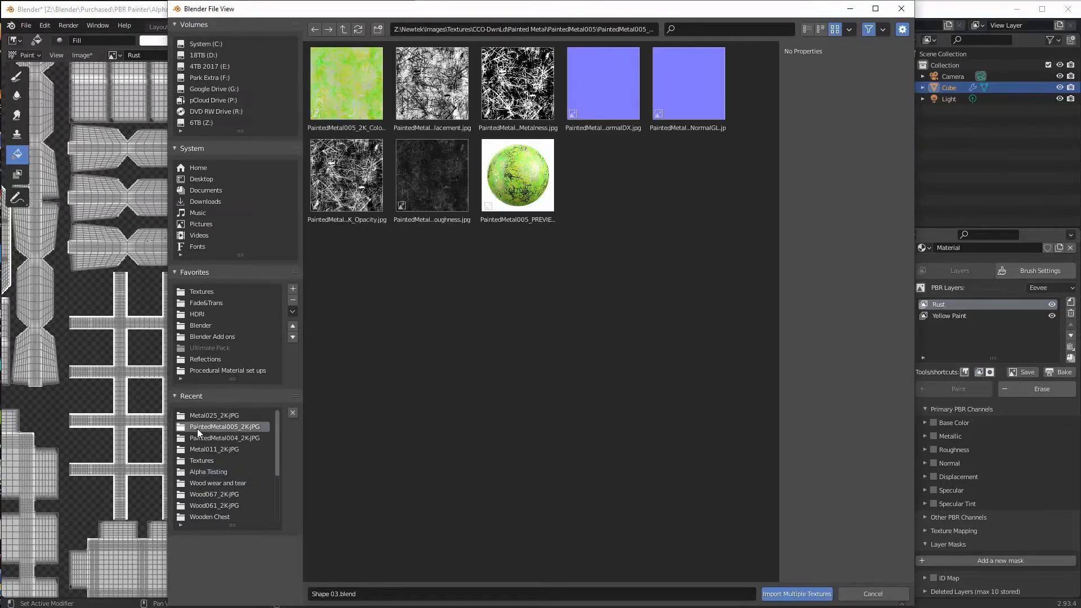
Import the Metal025 Color, Metalness, Roughness and NormalGL maps into the Rust layer
{"action": "left_click", "coordinate": [214, 415]}
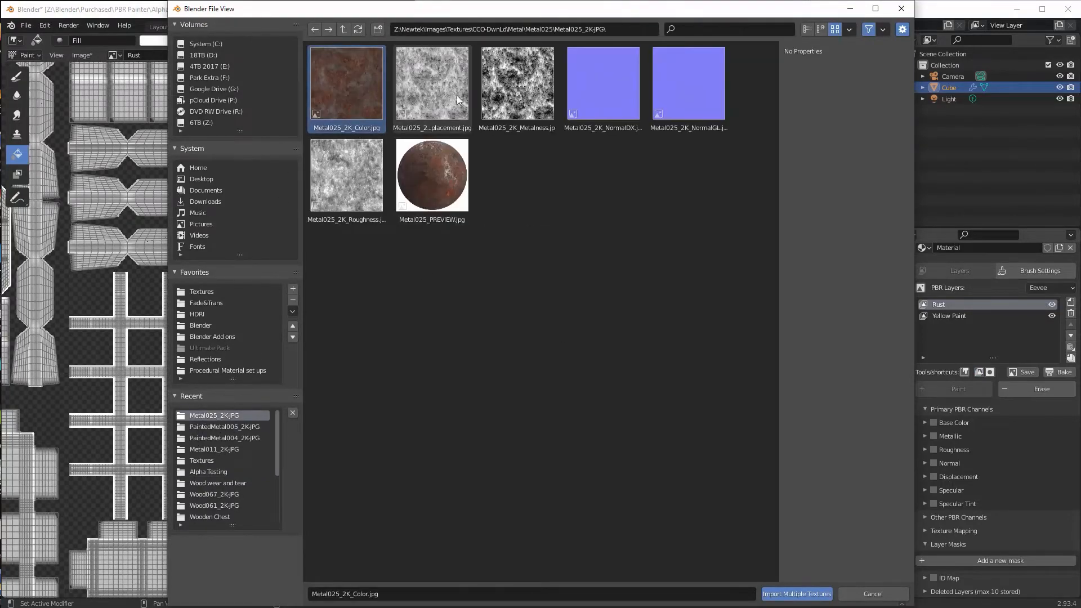
{"action": "left_click", "coordinate": [516, 84]}
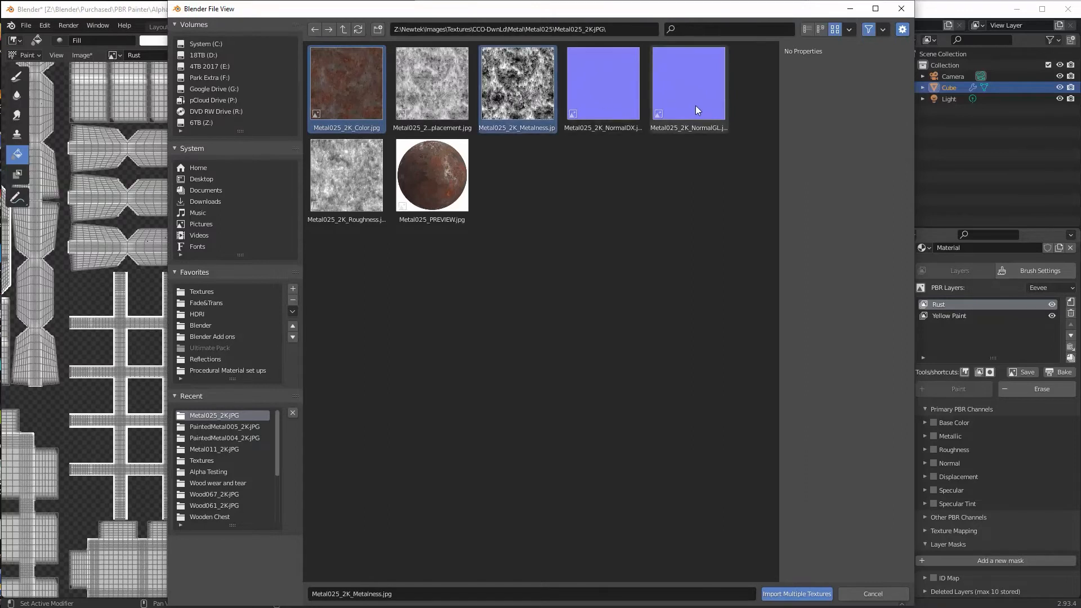
{"action": "left_click", "coordinate": [346, 175]}
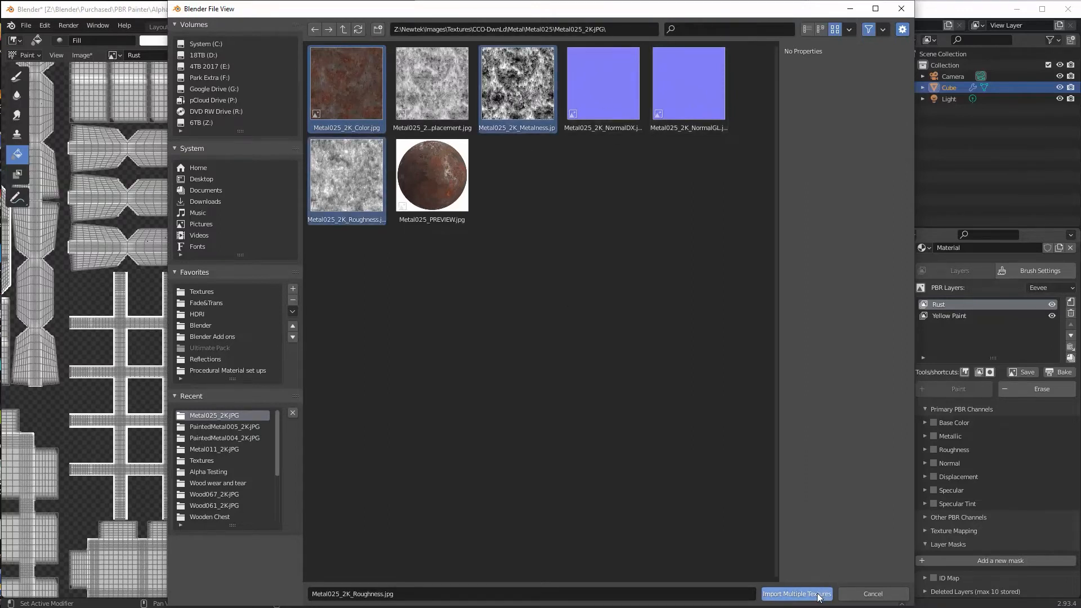
{"action": "left_click", "coordinate": [688, 85]}
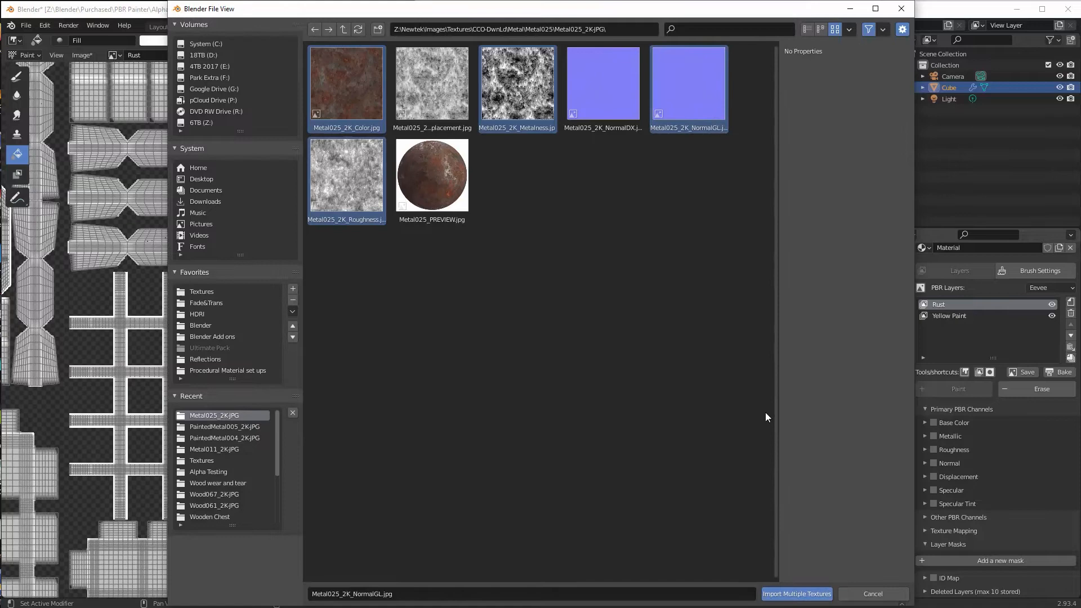
{"action": "left_click", "coordinate": [797, 593]}
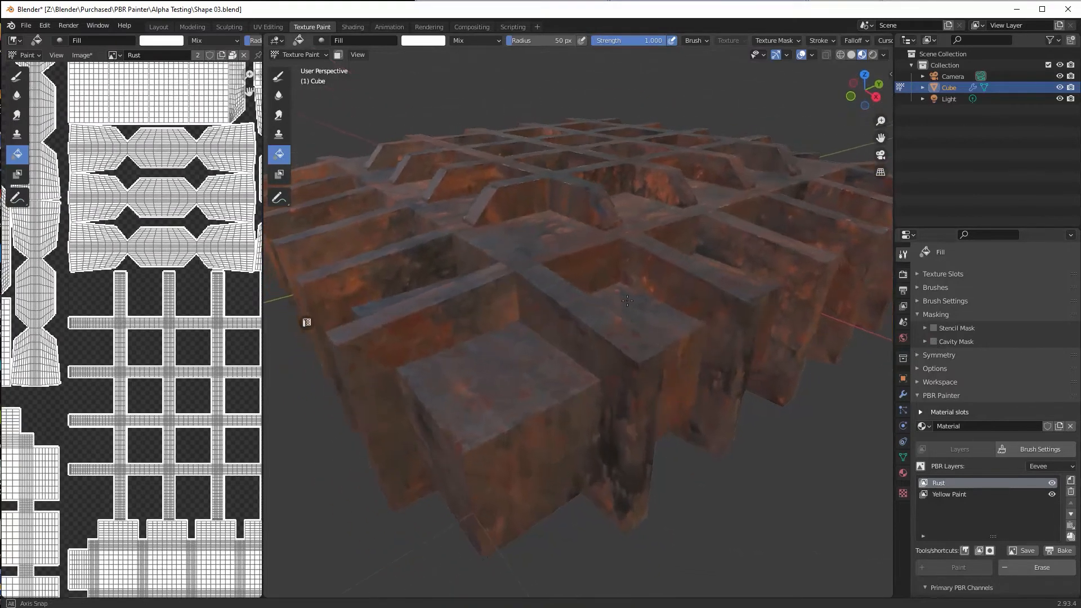
Orbit the grid to view it from another angle
{"action": "left_click_drag", "start_coordinate": [627, 300], "coordinate": [619, 214]}
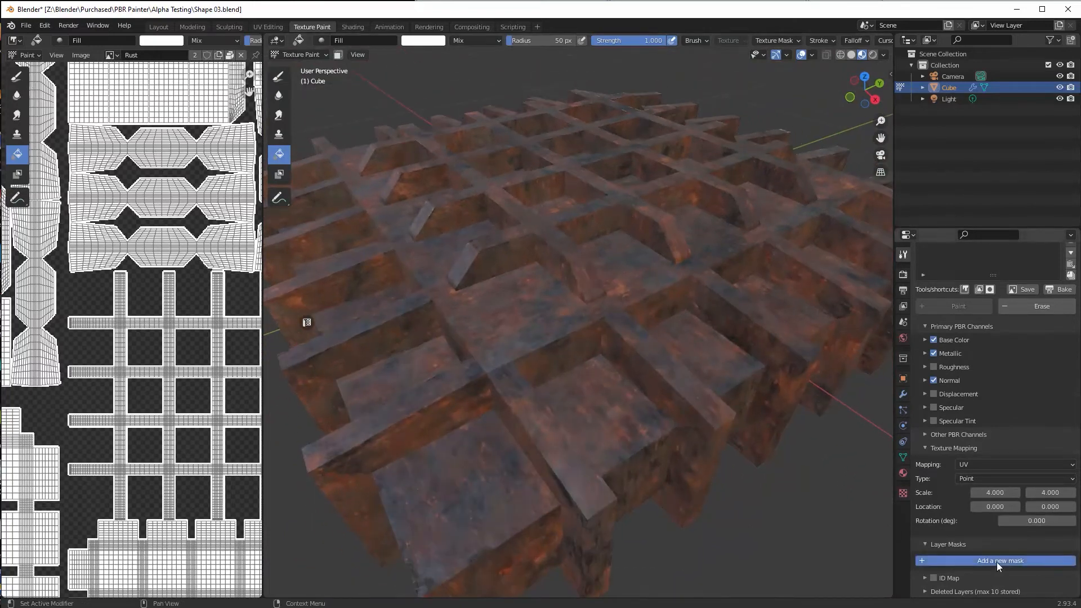
Give the Rust layer an Edge Cavity image mask, previewed, with ramp leaving only cavities dark
{"action": "left_click", "coordinate": [1000, 560]}
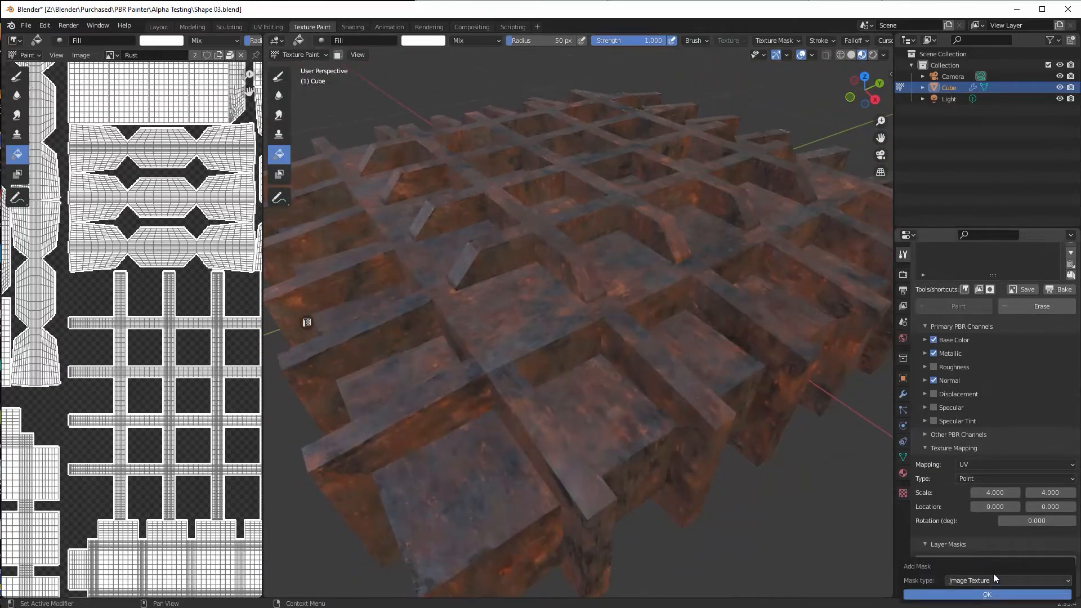
{"action": "left_click", "coordinate": [985, 594]}
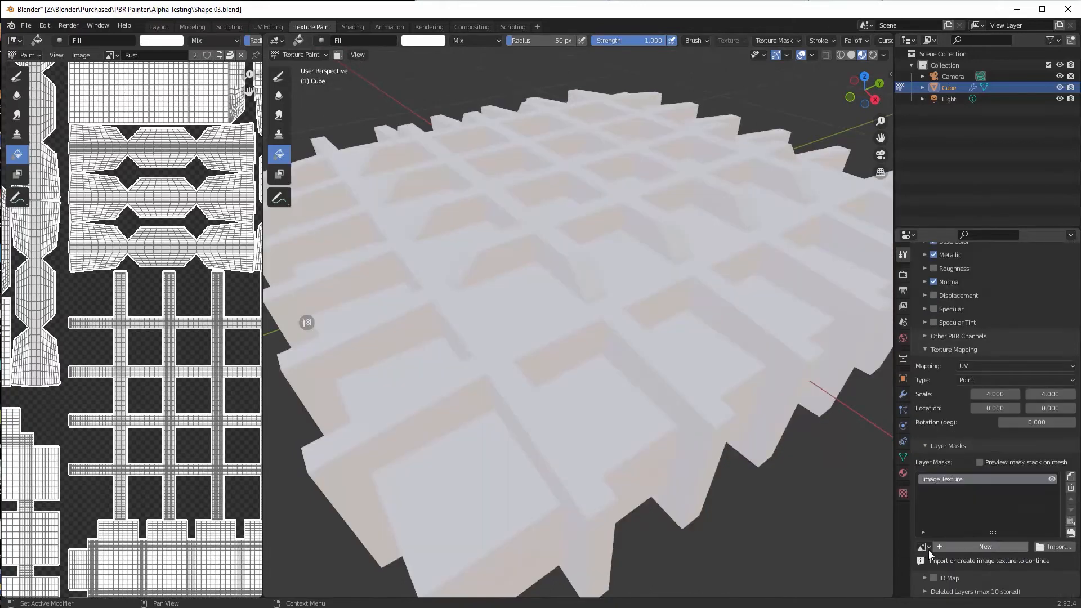
{"action": "left_click", "coordinate": [922, 546]}
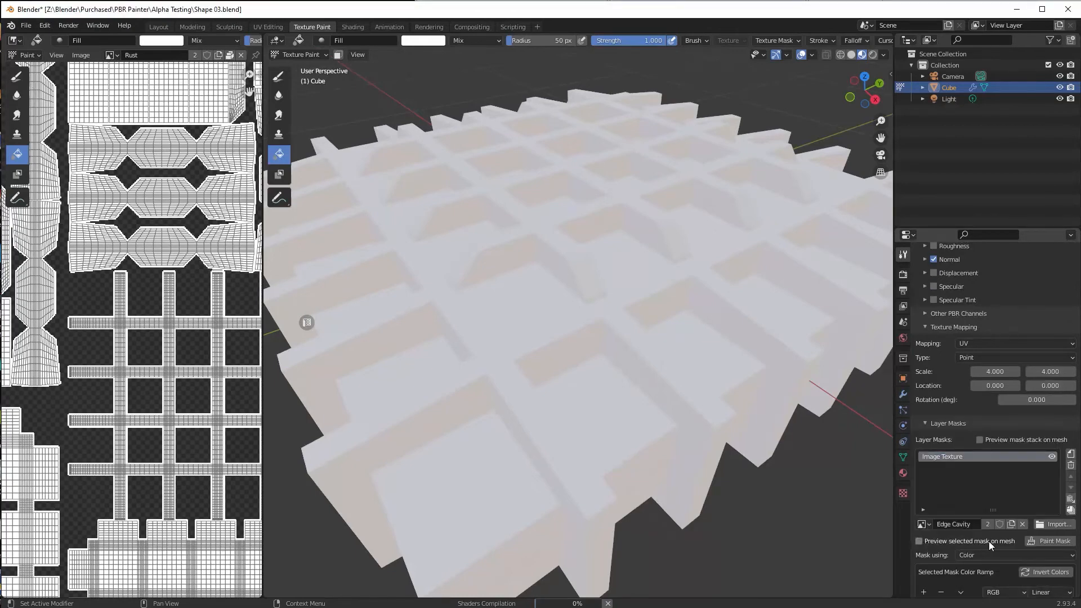
{"action": "left_click", "coordinate": [920, 541]}
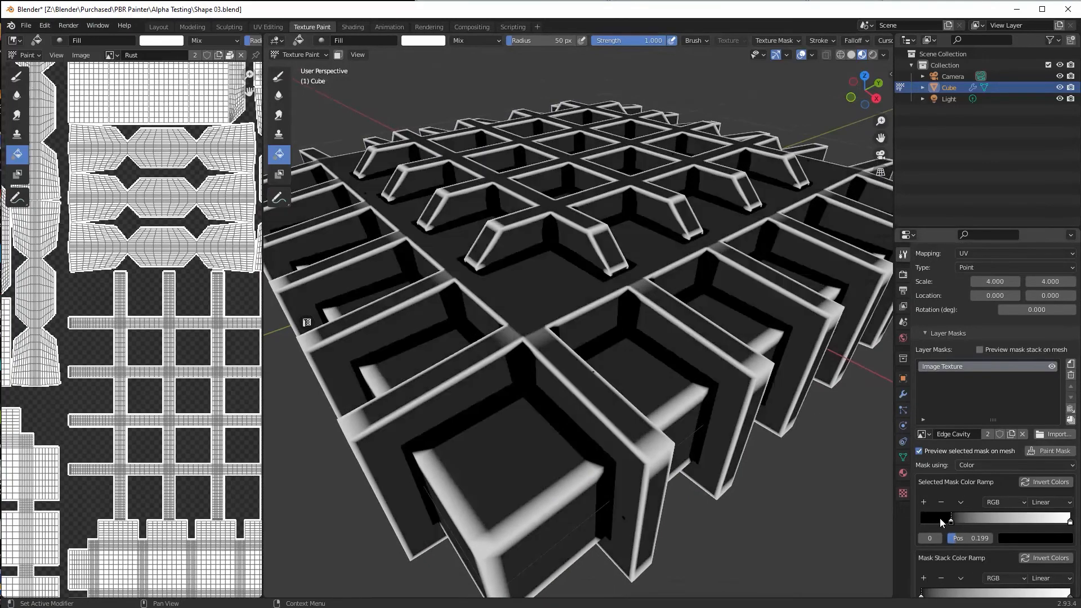
{"action": "left_click_drag", "start_coordinate": [950, 519], "coordinate": [1023, 519]}
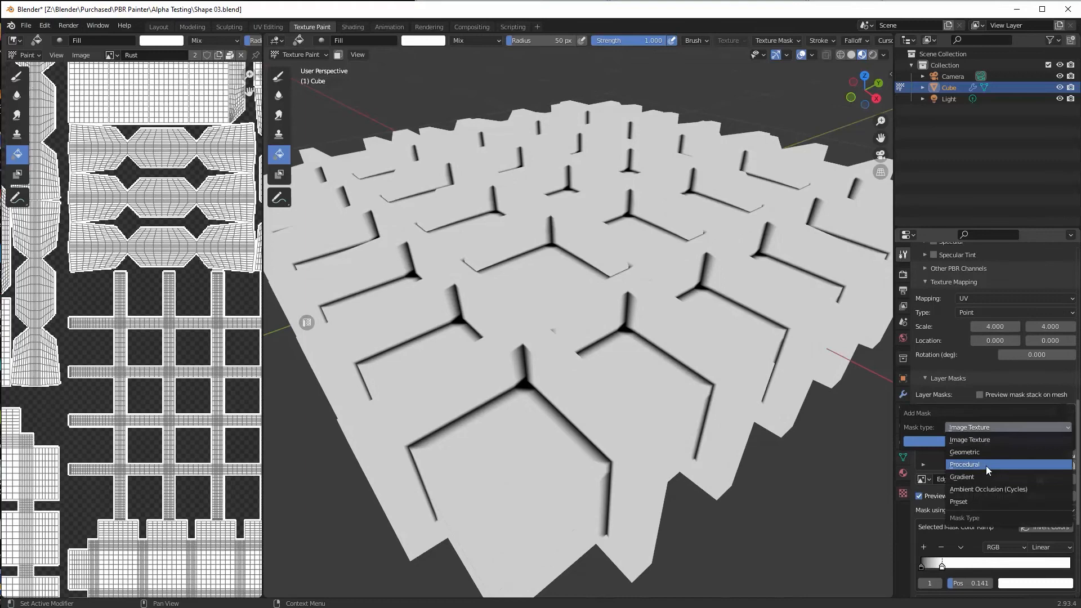
Add a procedural noise mask at scale 18.1, preview the mask stack, and adjust both ramps
{"action": "left_click", "coordinate": [964, 464]}
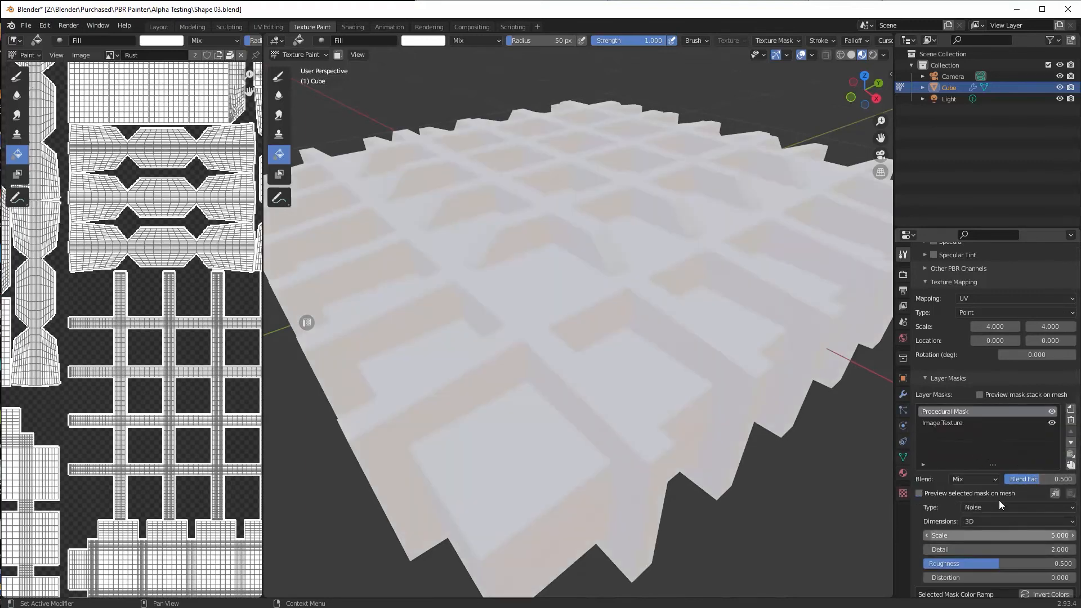
{"action": "left_click", "coordinate": [980, 394]}
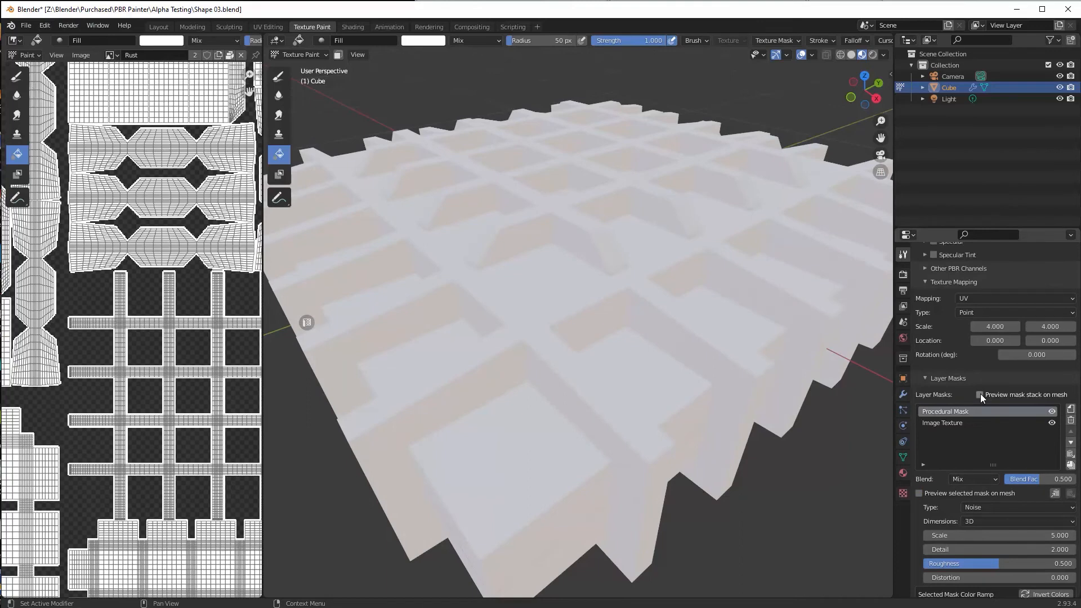
{"action": "left_click", "coordinate": [978, 395]}
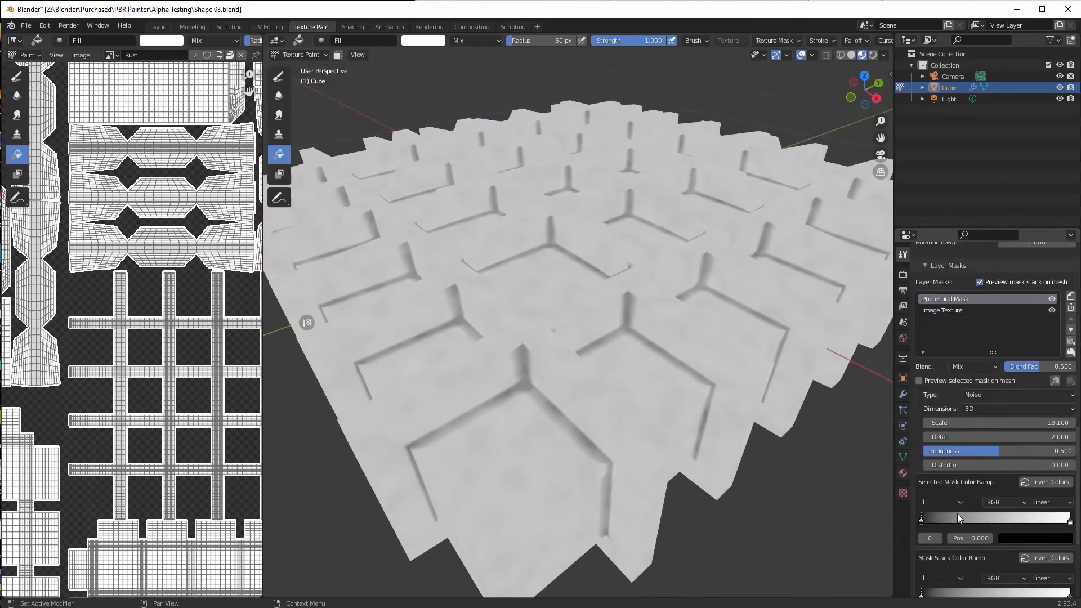
{"action": "left_click_drag", "start_coordinate": [922, 518], "coordinate": [978, 518]}
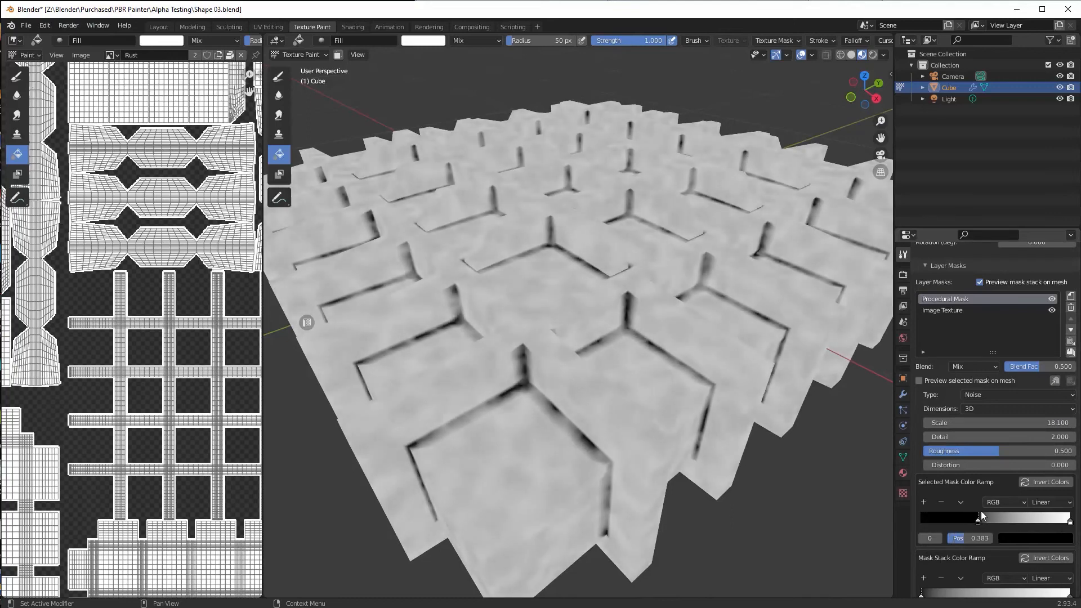
{"action": "left_click_drag", "start_coordinate": [977, 518], "coordinate": [989, 518]}
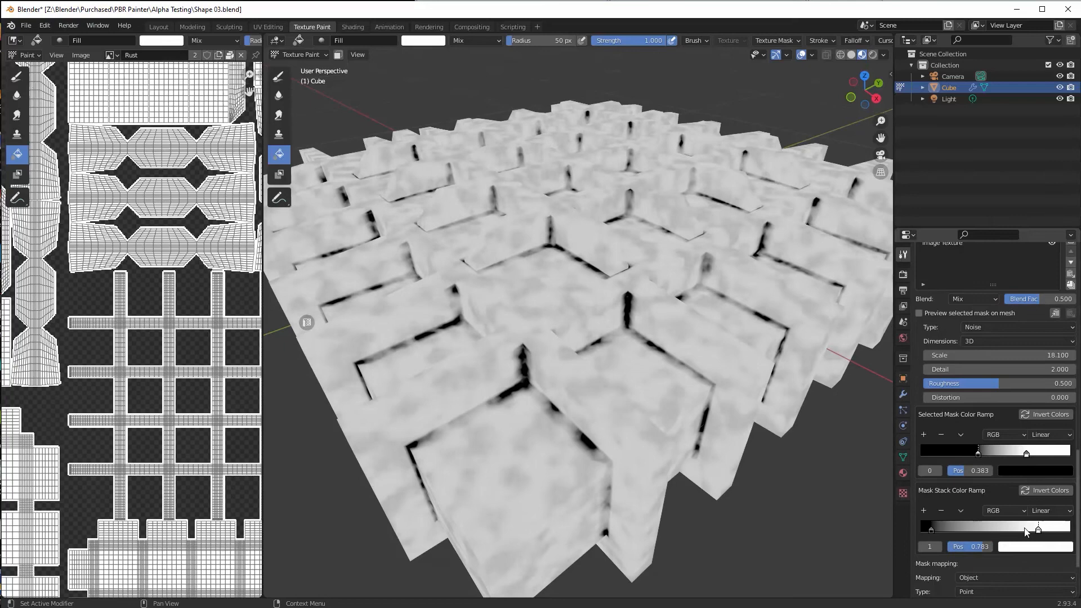
{"action": "left_click_drag", "start_coordinate": [977, 451], "coordinate": [1006, 451]}
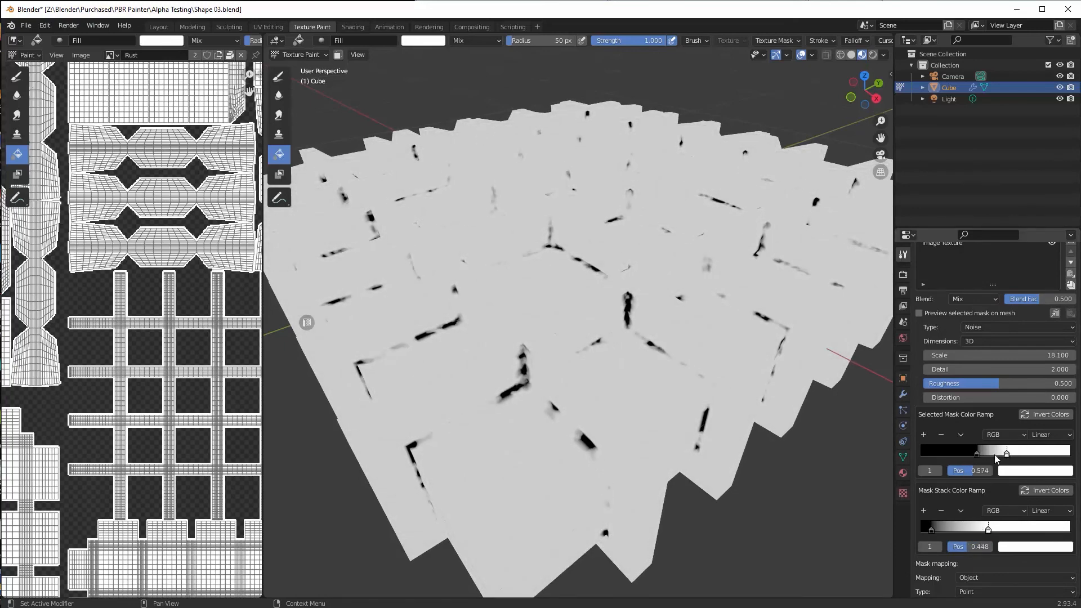
{"action": "left_click_drag", "start_coordinate": [1007, 452], "coordinate": [979, 451]}
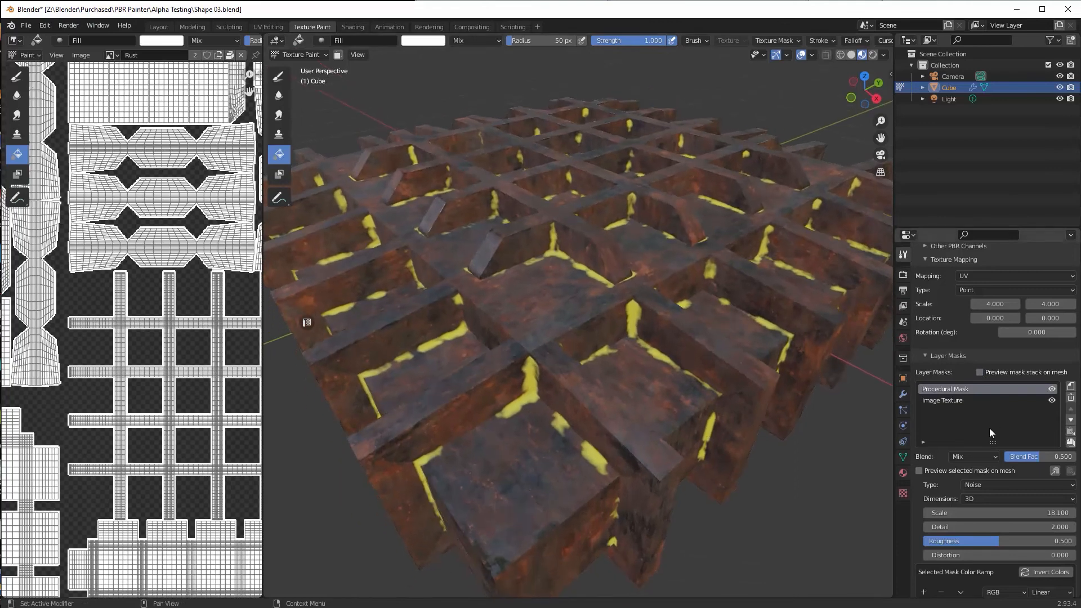
Expand the Rust layer's Normal channel settings in the PBR Painter panel
{"action": "scroll", "scroll_direction": "down", "scroll_amount": 3}
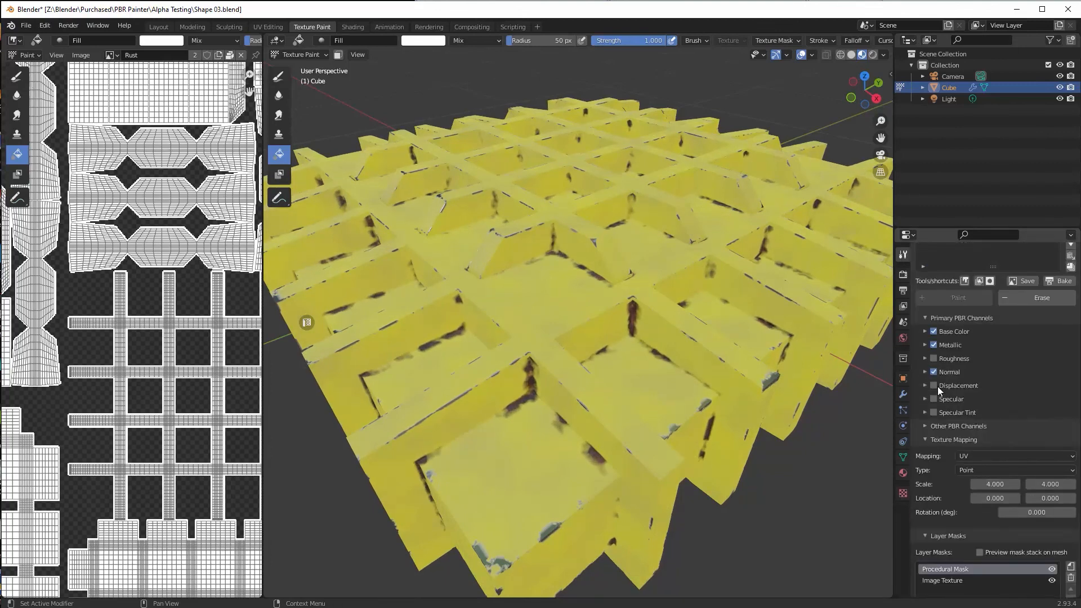
{"action": "left_click", "coordinate": [925, 372]}
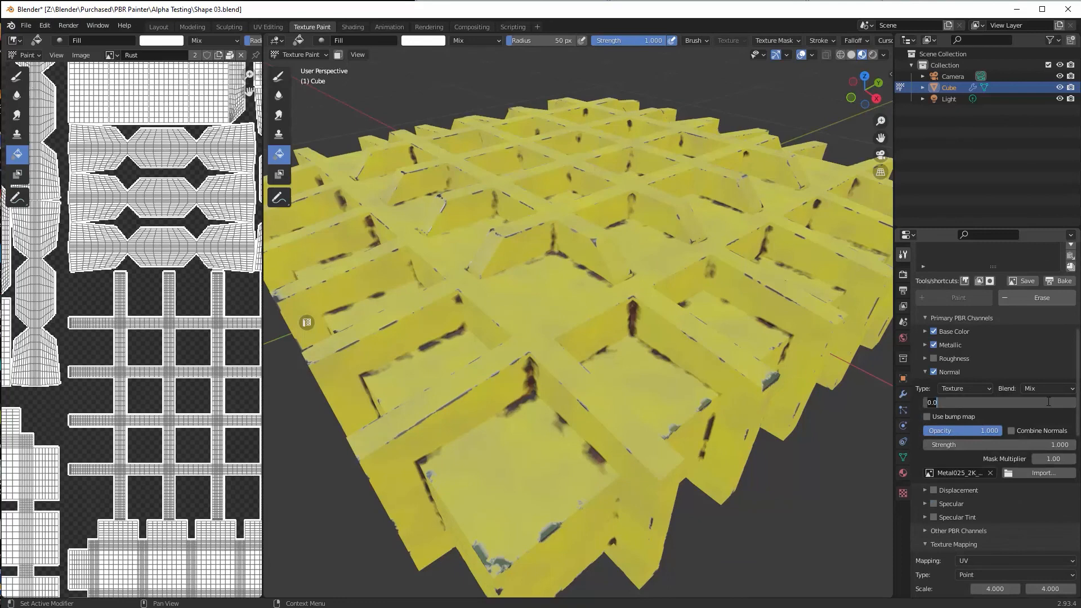